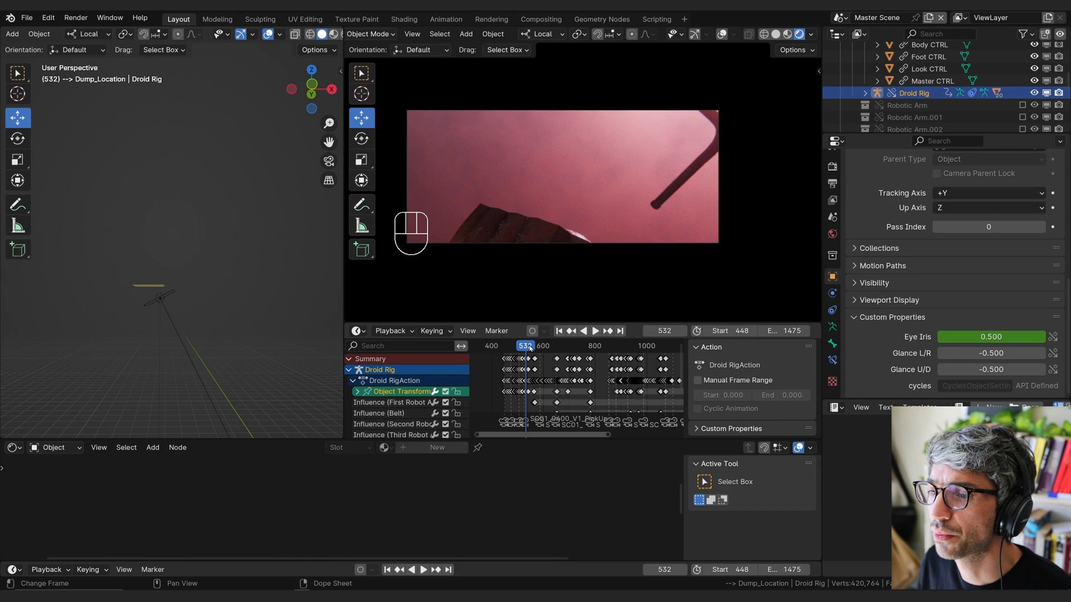
Preview the robot-arm animation, then add an area light to the scene.
{"action": "left_click", "coordinate": [593, 331]}
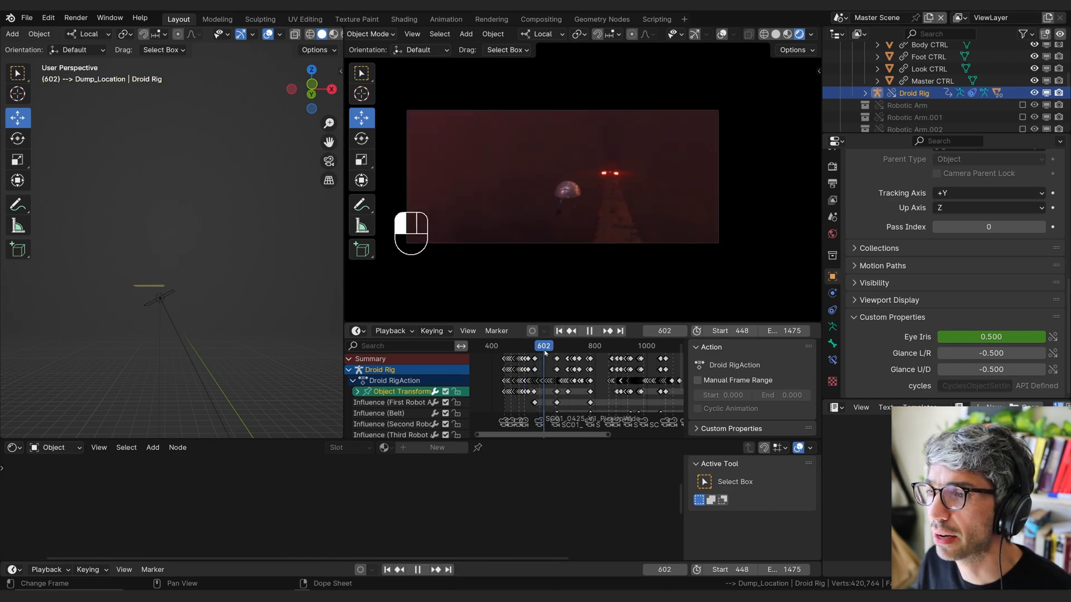
{"action": "left_click", "coordinate": [593, 331]}
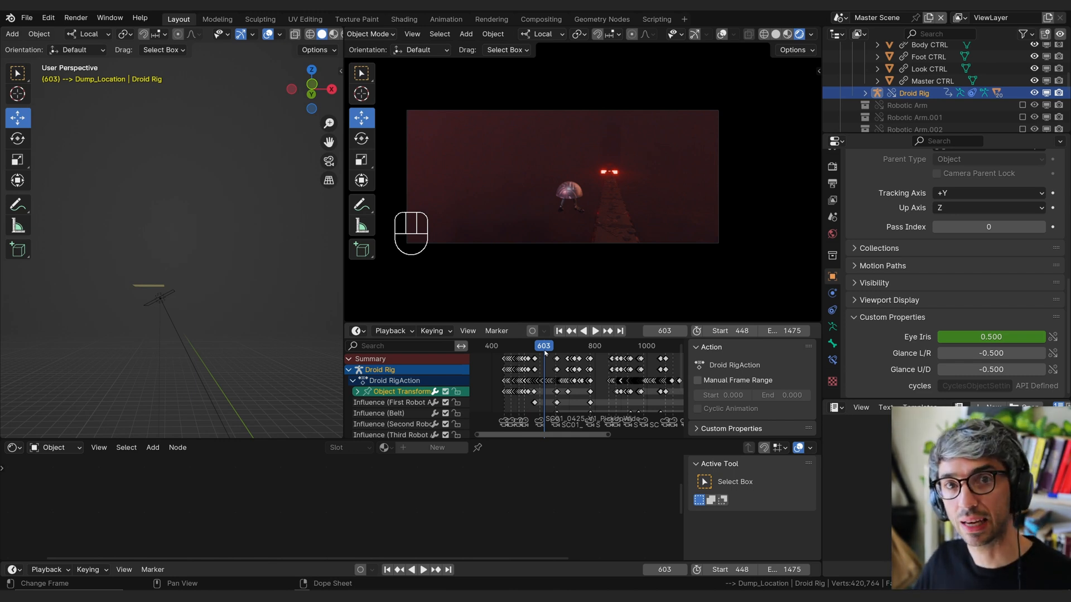
{"action": "mouse_move", "coordinate": [553, 344]}
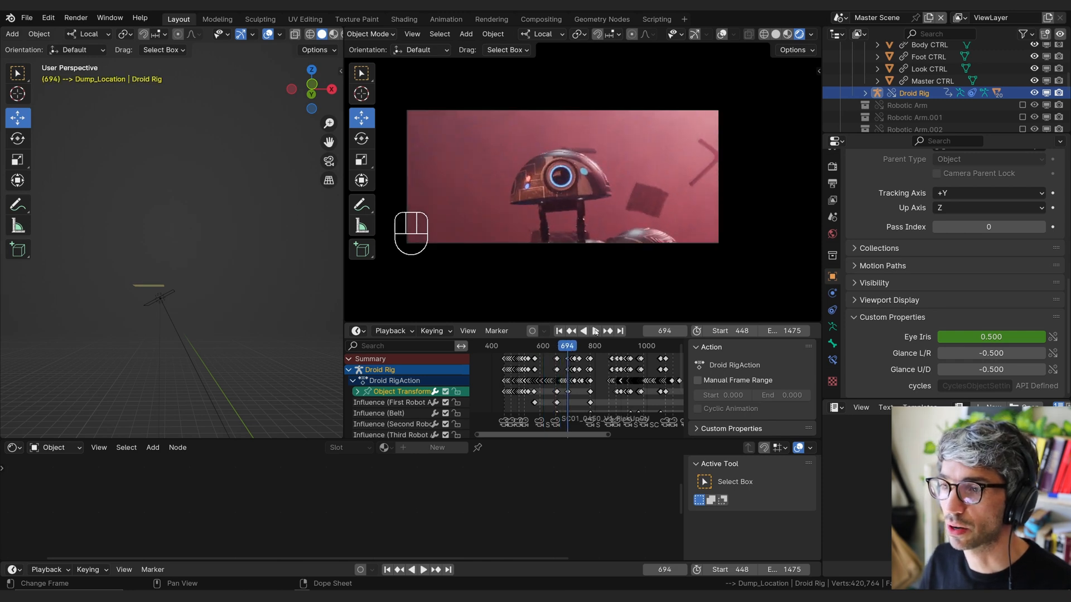
{"action": "mouse_move", "coordinate": [594, 174]}
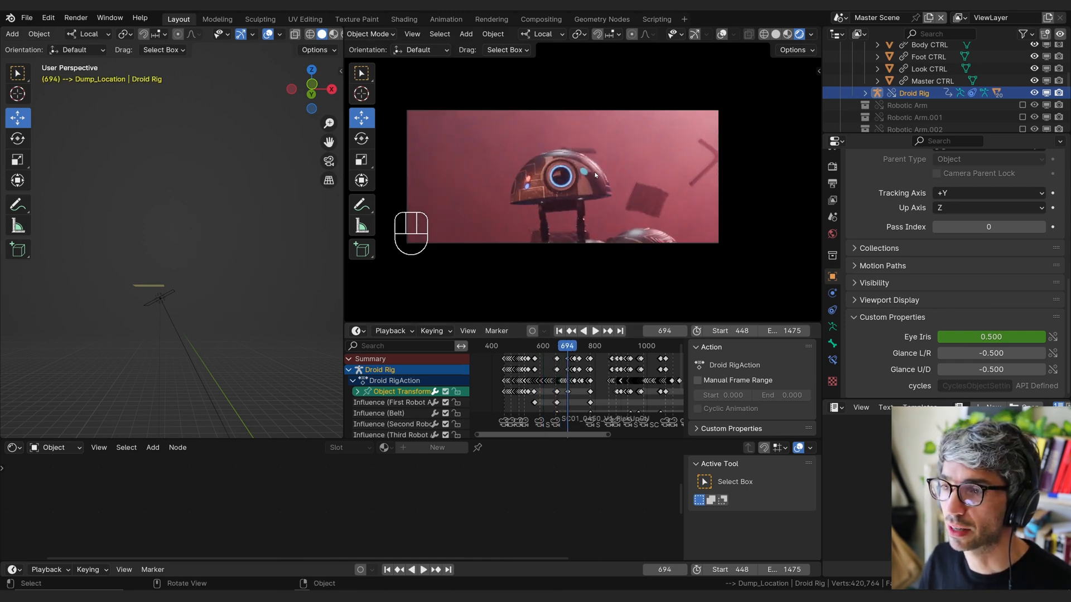
{"action": "left_click", "coordinate": [593, 331]}
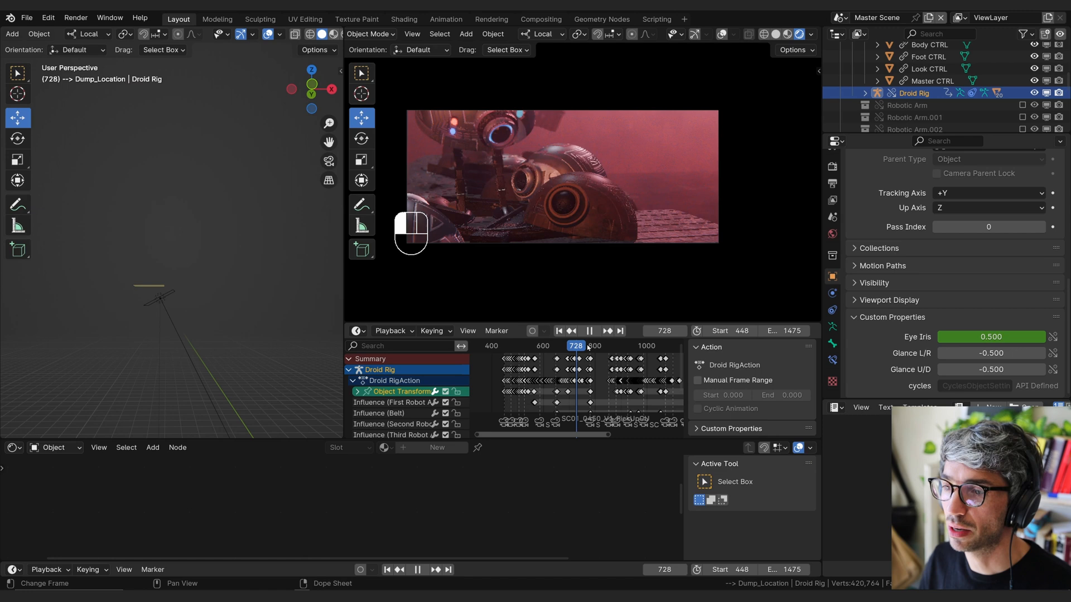
{"action": "left_click", "coordinate": [618, 347]}
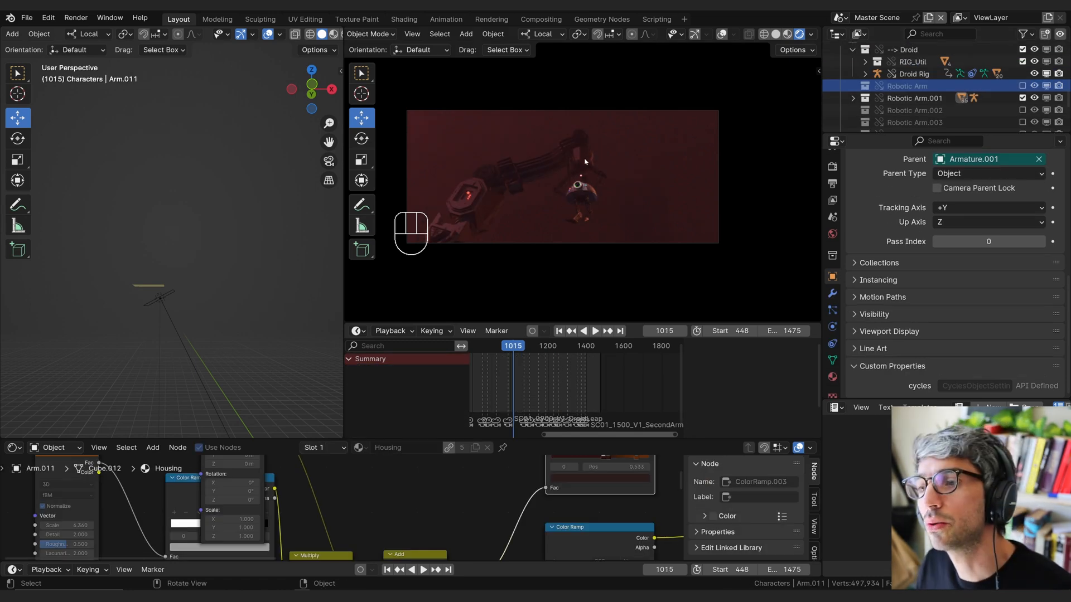
{"action": "mouse_move", "coordinate": [629, 155]}
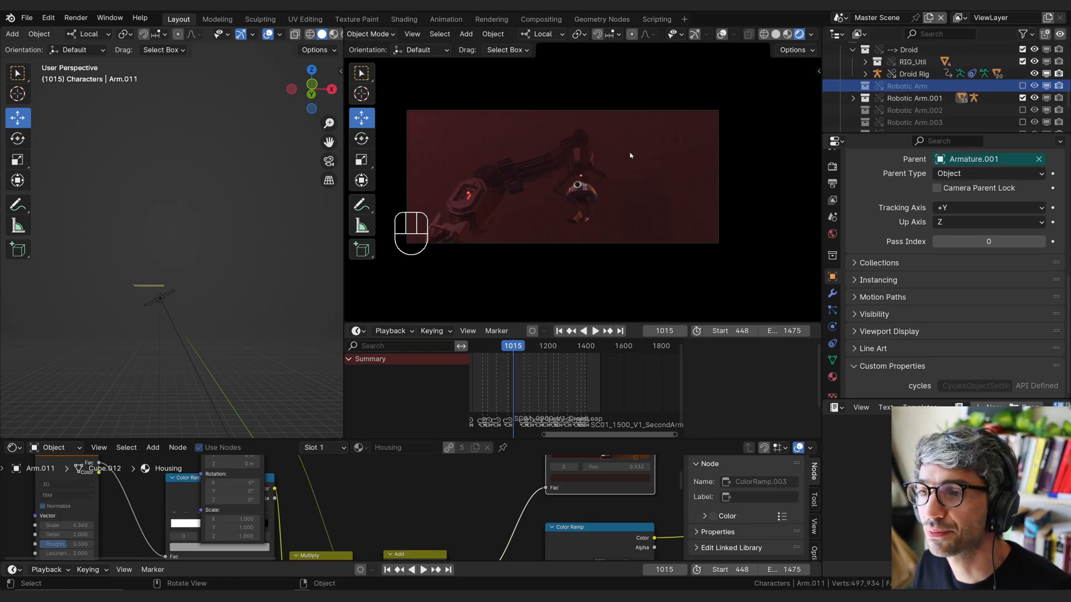
{"action": "key", "text": "shift+a"}
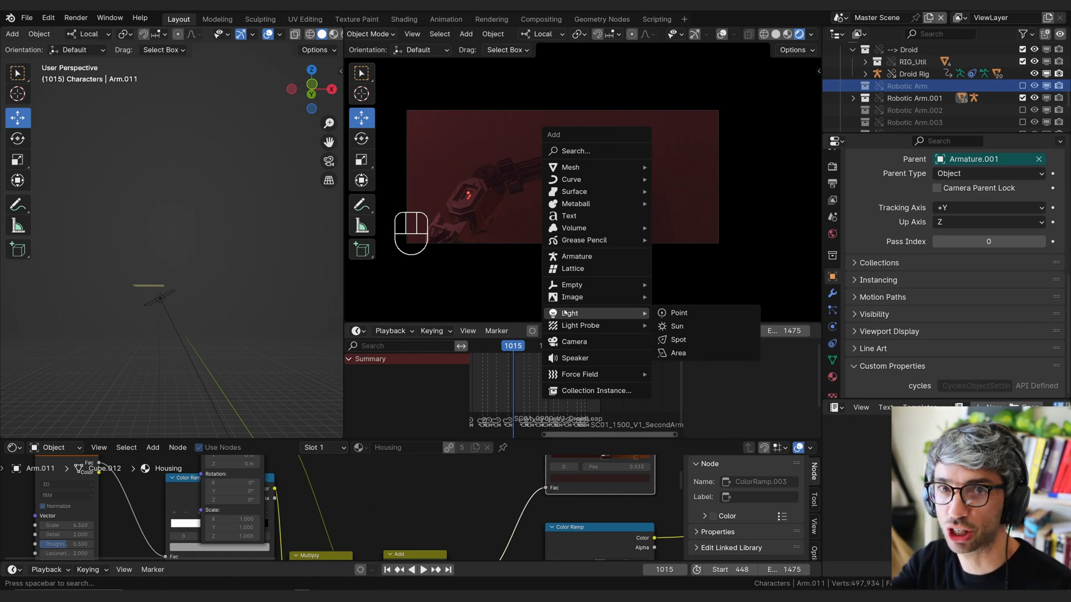
{"action": "mouse_move", "coordinate": [678, 353]}
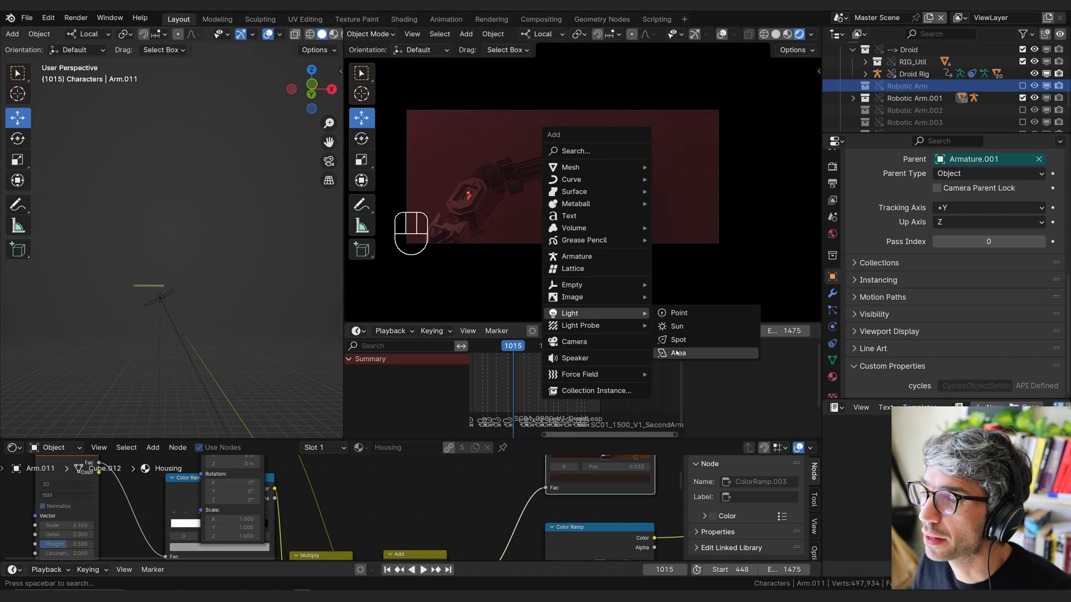
{"action": "left_click", "coordinate": [678, 353]}
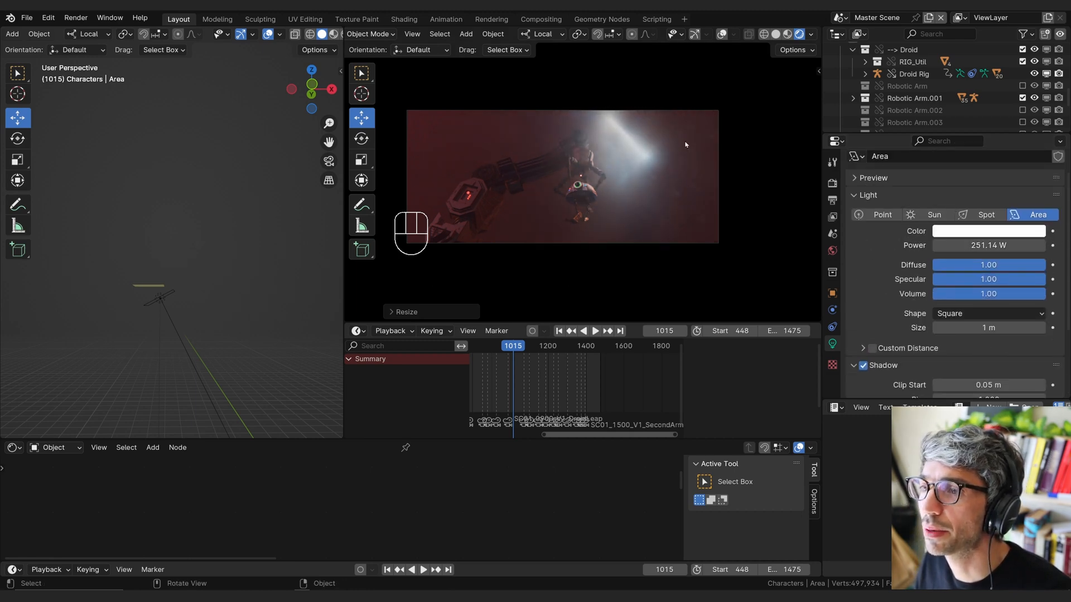
Place the area light beside the robotic arm, make it red at 800 W, and zero its volume.
{"action": "key", "text": "g"}
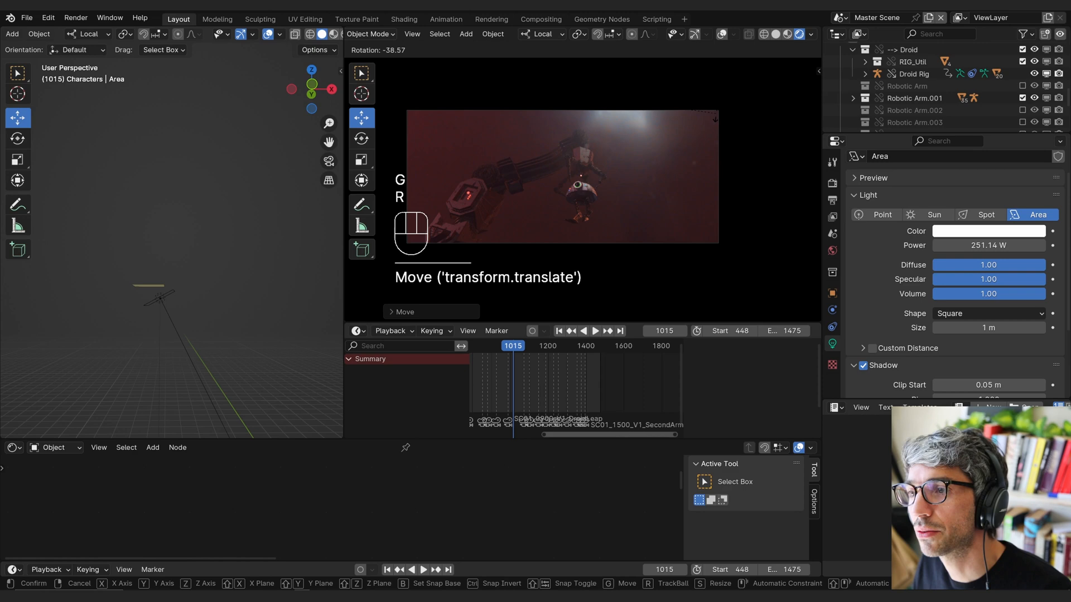
{"action": "left_click", "coordinate": [986, 231]}
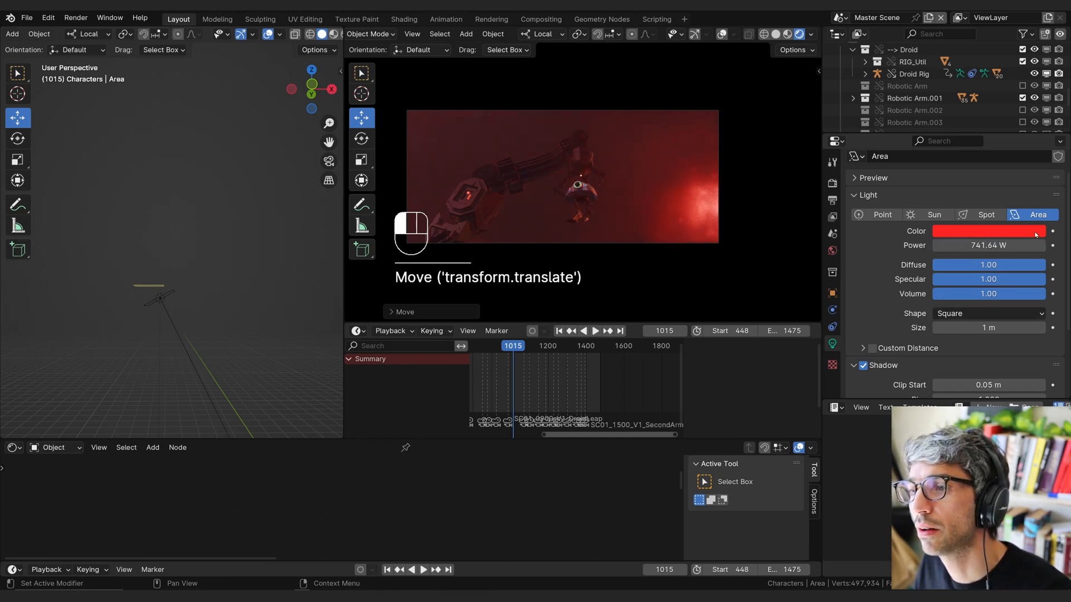
{"action": "left_click", "coordinate": [988, 294]}
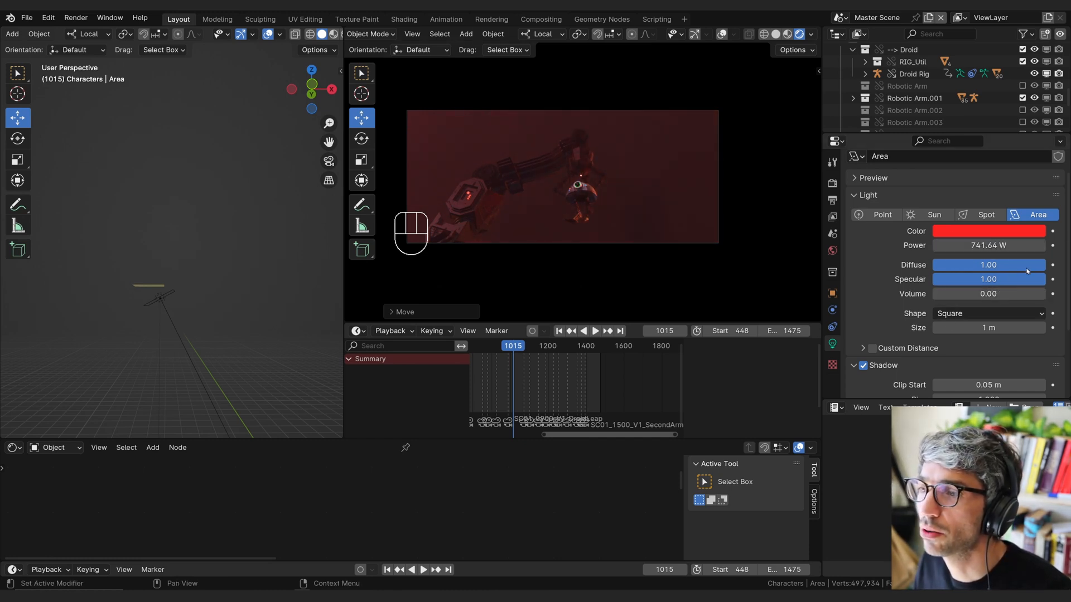
{"action": "key", "text": "g"}
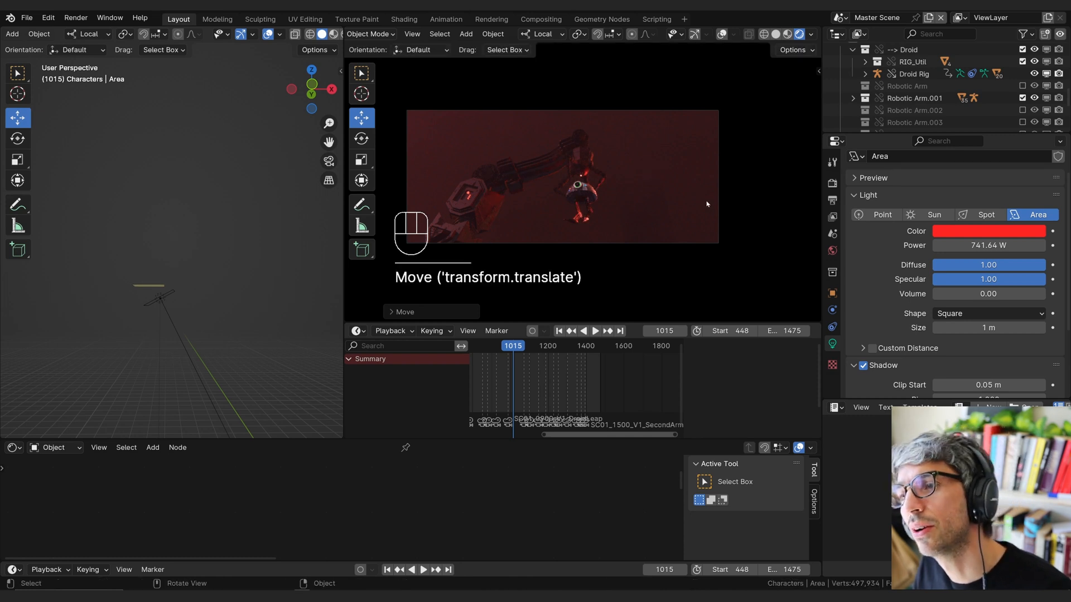
{"action": "key", "text": "r"}
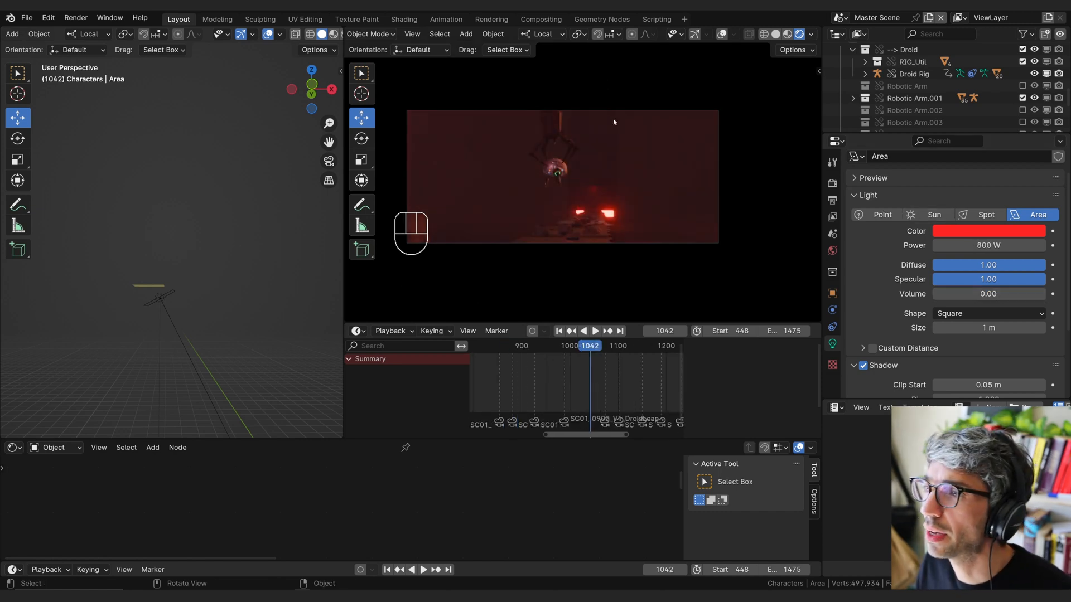
Duplicate the red area light as Area.001, then move and rotate it to another side.
{"action": "key", "text": "shift+d"}
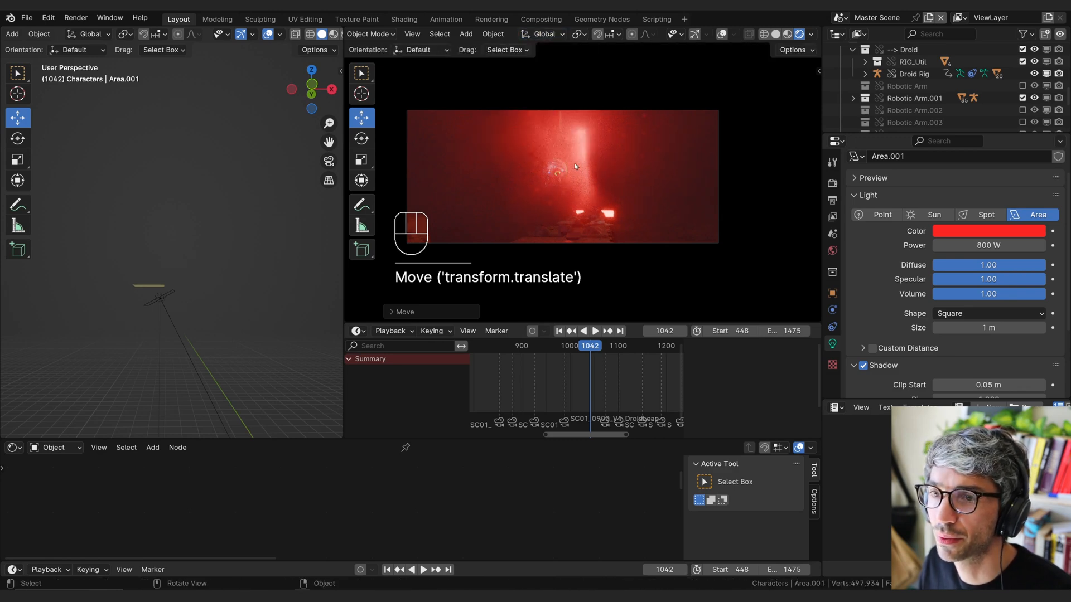
{"action": "key", "text": "g"}
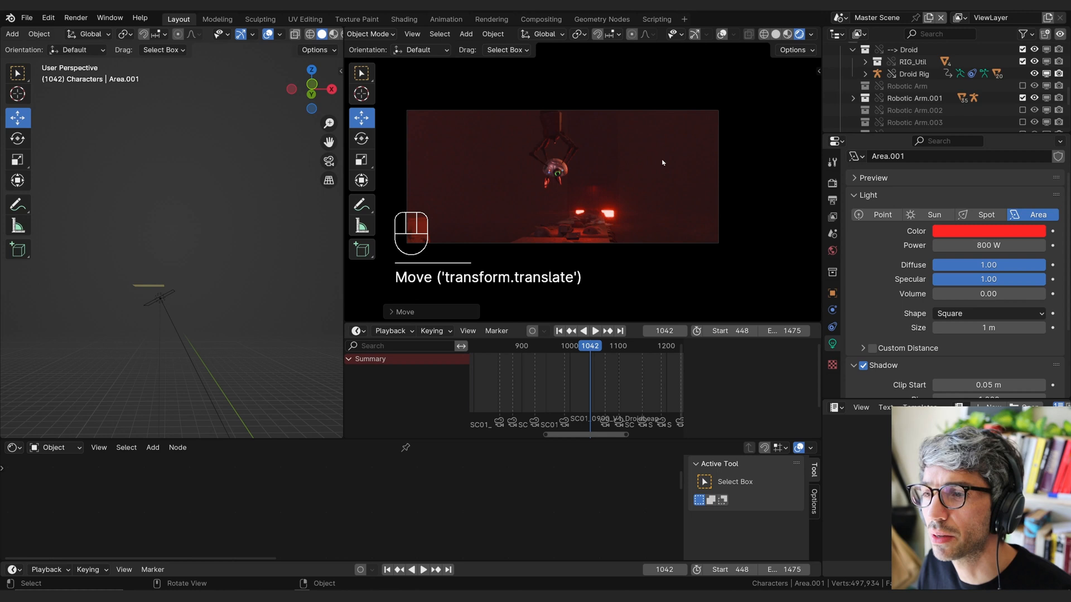
{"action": "key", "text": "g"}
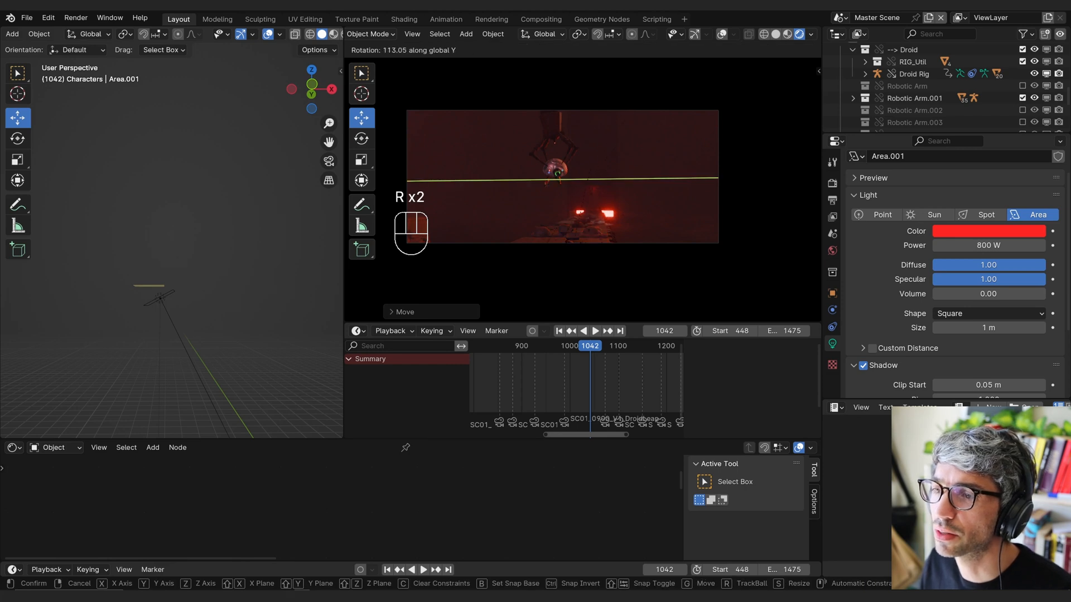
{"action": "mouse_move", "coordinate": [560, 171]}
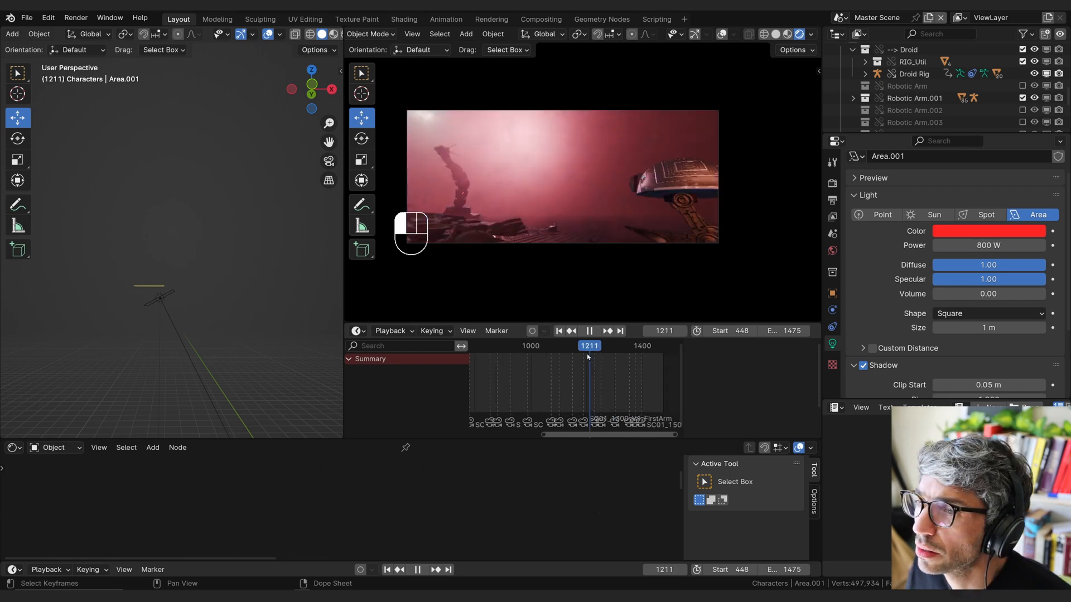
Scrub to frame 1021 and snap the 3D cursor to set where new lights appear.
{"action": "left_click_drag", "start_coordinate": [589, 346], "coordinate": [544, 346]}
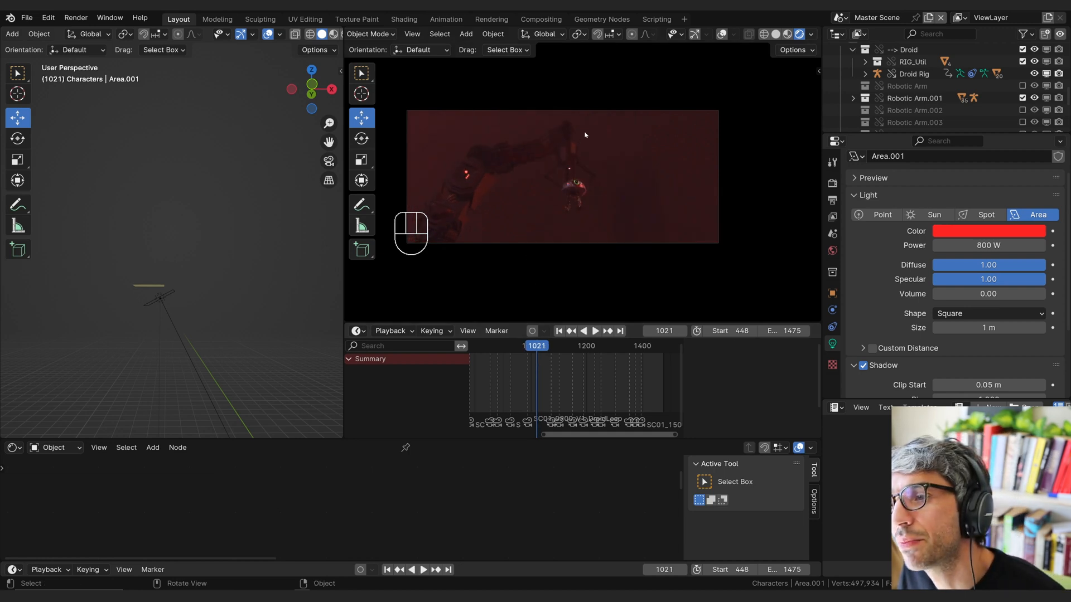
{"action": "key", "text": "shift+s"}
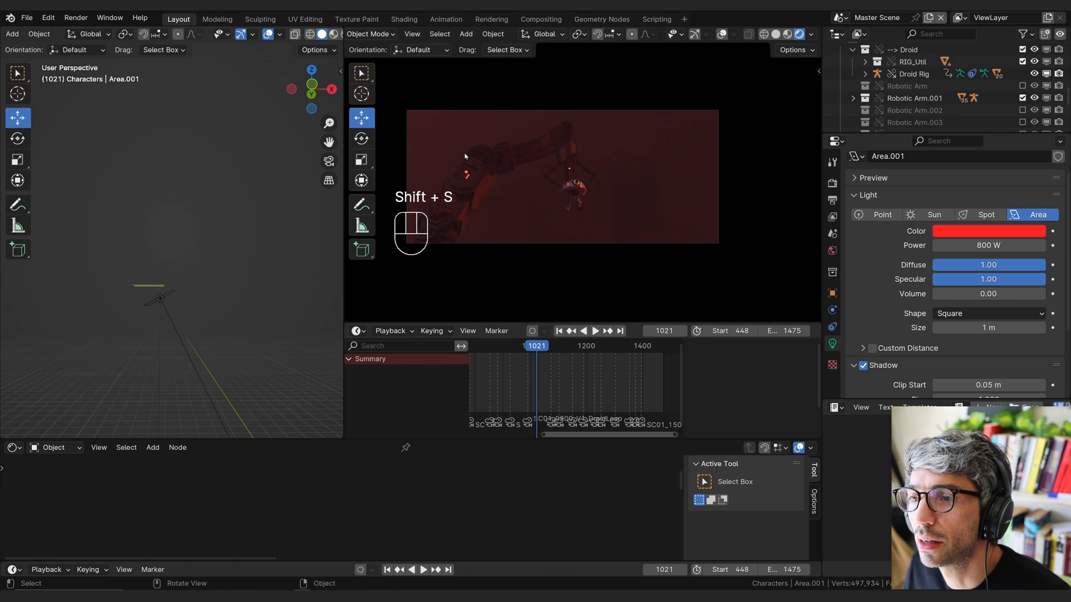
{"action": "key", "text": "KP_Period"}
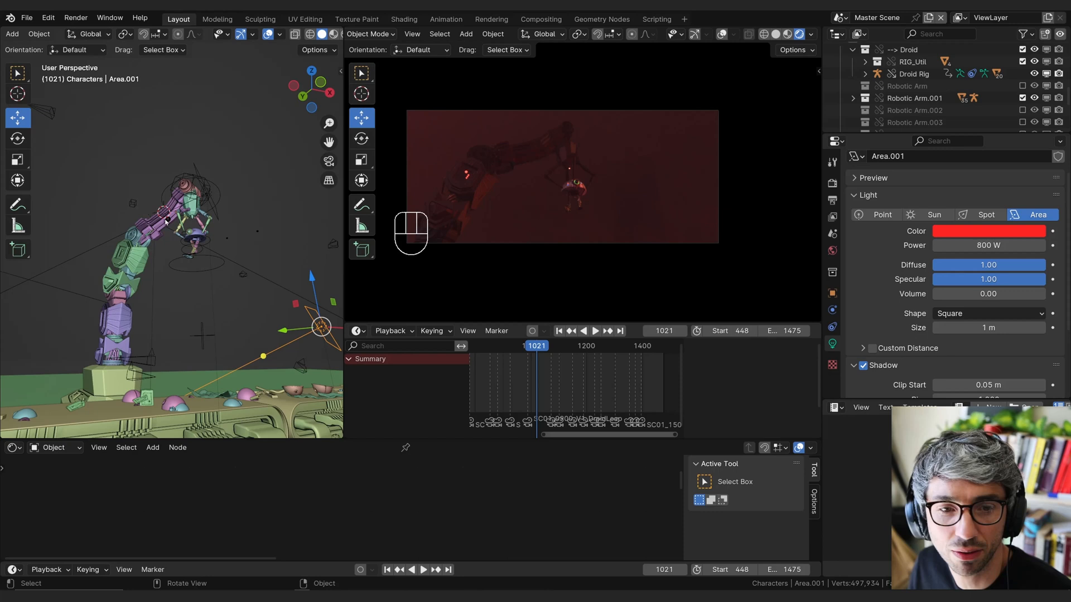
Add Area.002 beside the arm, aimed at the droid, light blue at 2000 W, volume 0.
{"action": "key", "text": "shift+a"}
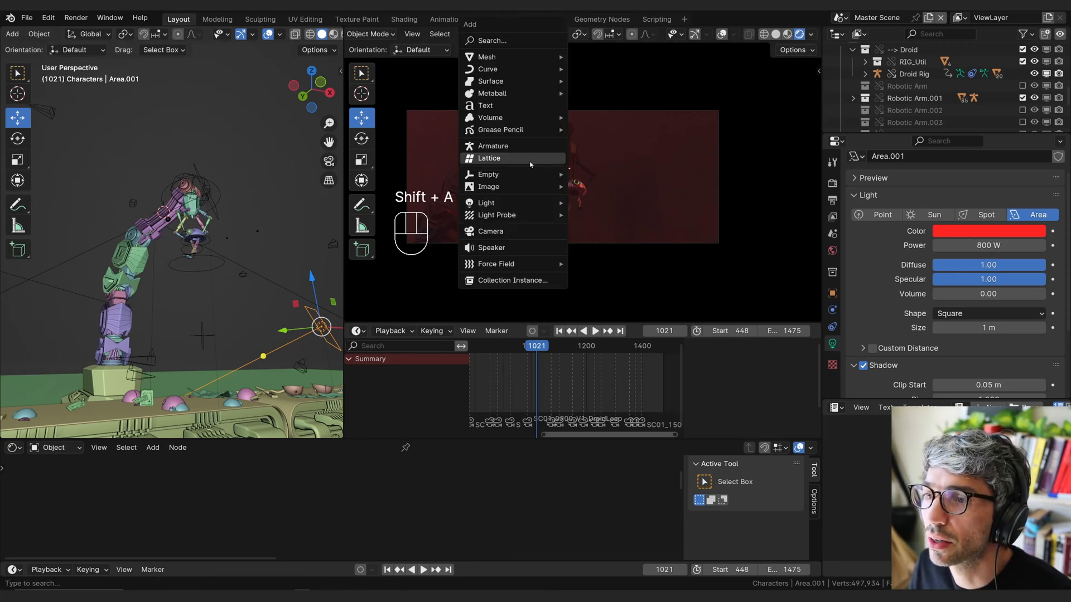
{"action": "mouse_move", "coordinate": [485, 202]}
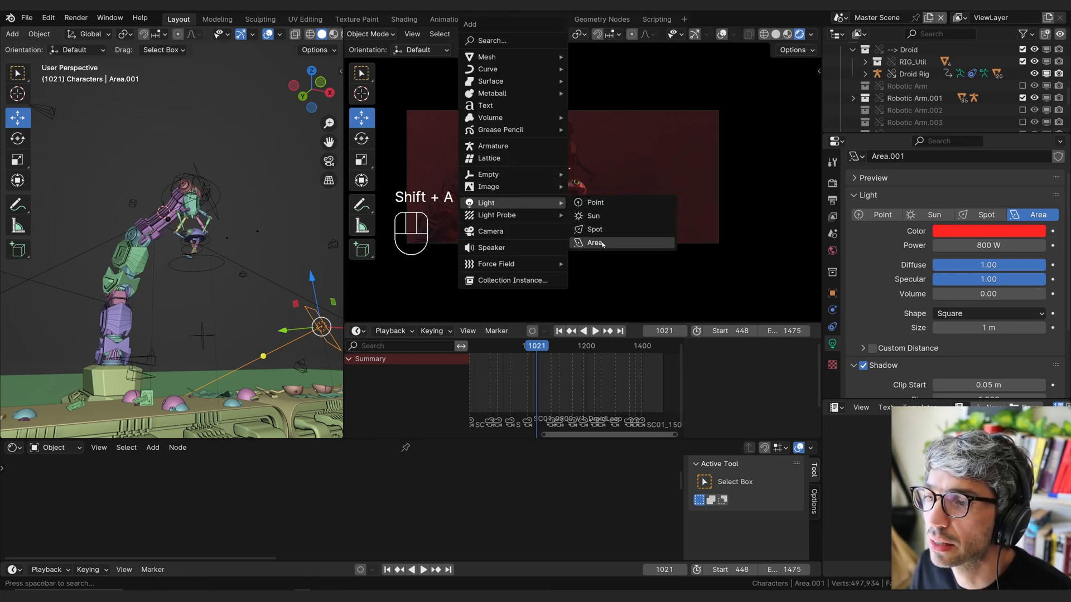
{"action": "mouse_move", "coordinate": [594, 243]}
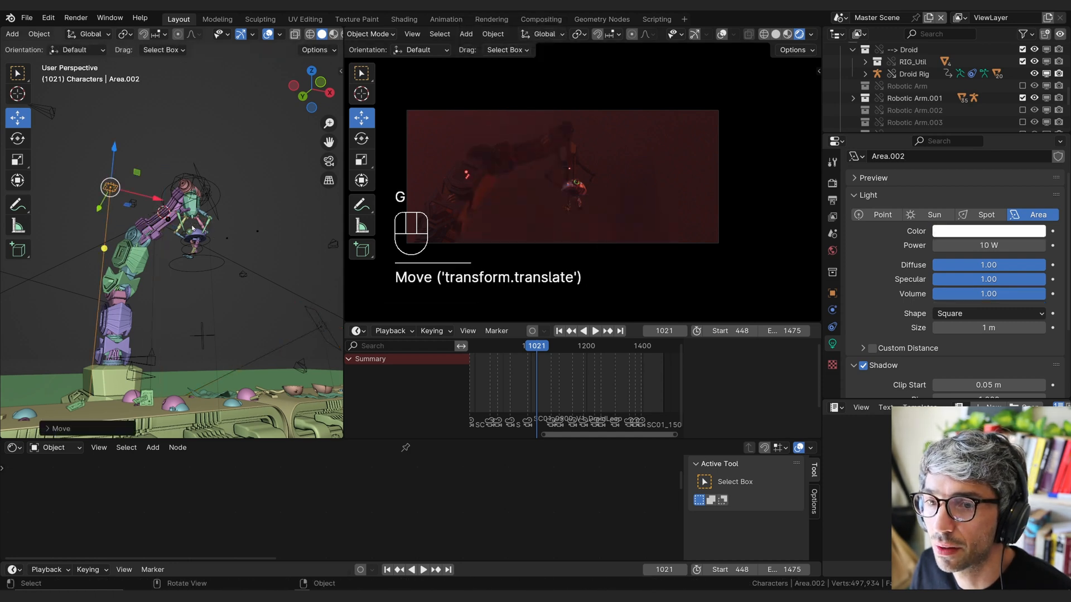
{"action": "key", "text": "r"}
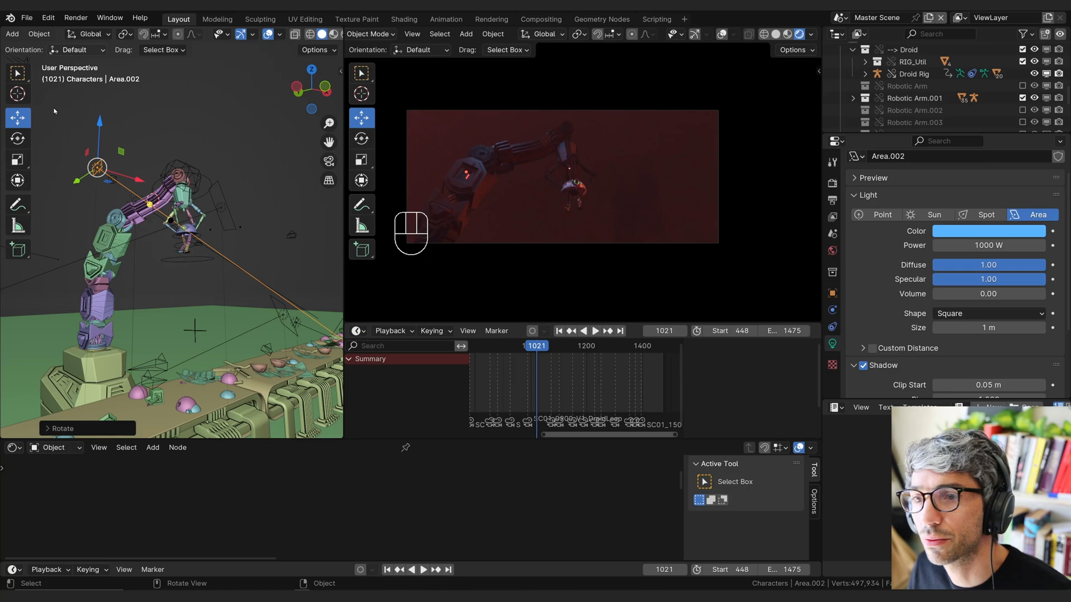
{"action": "key", "text": "g"}
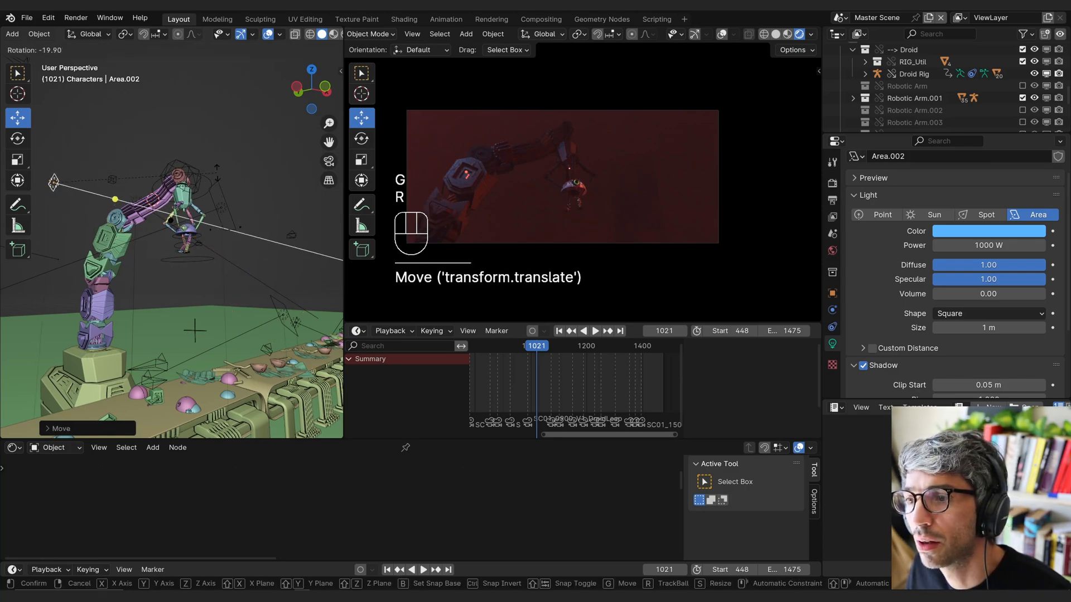
{"action": "key", "text": "r"}
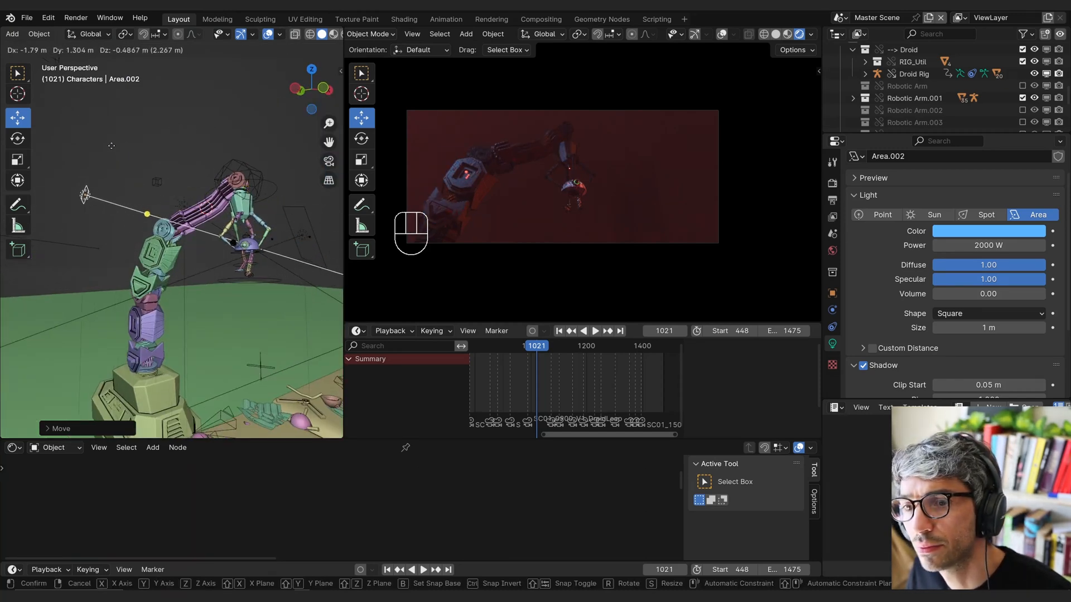
{"action": "left_click", "coordinate": [594, 332]}
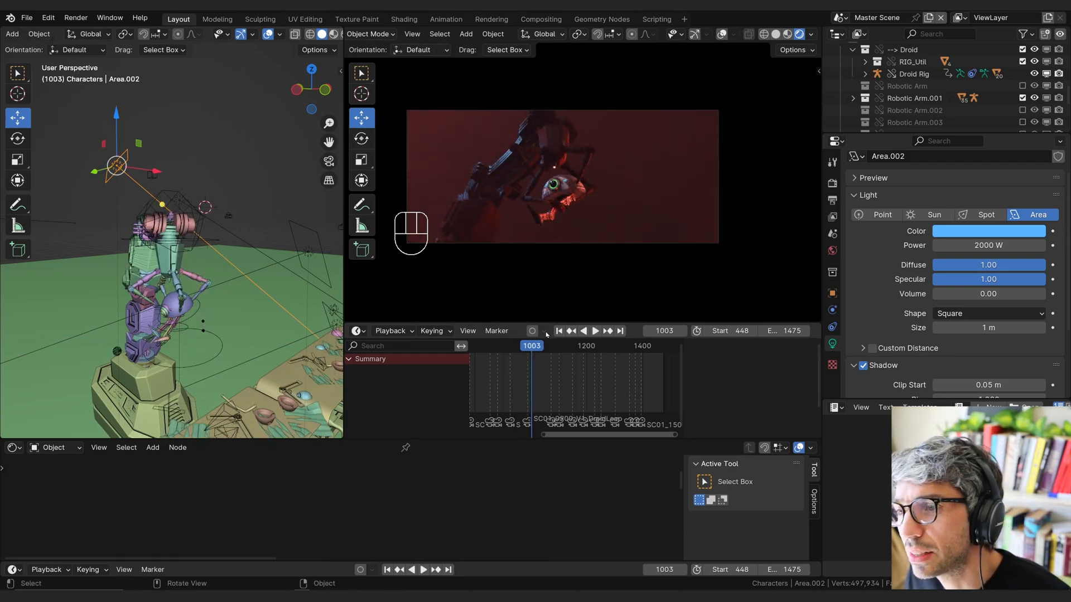
Return to frame 1019, then move and rotate the red Area light into its new position.
{"action": "left_click", "coordinate": [592, 330]}
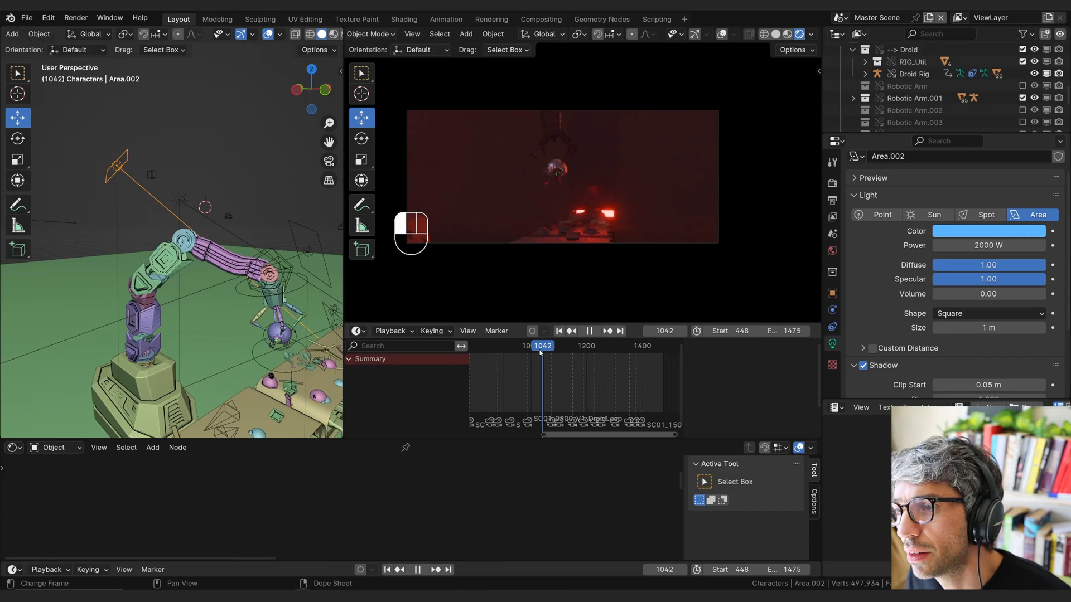
{"action": "left_click_drag", "start_coordinate": [541, 346], "coordinate": [534, 346]}
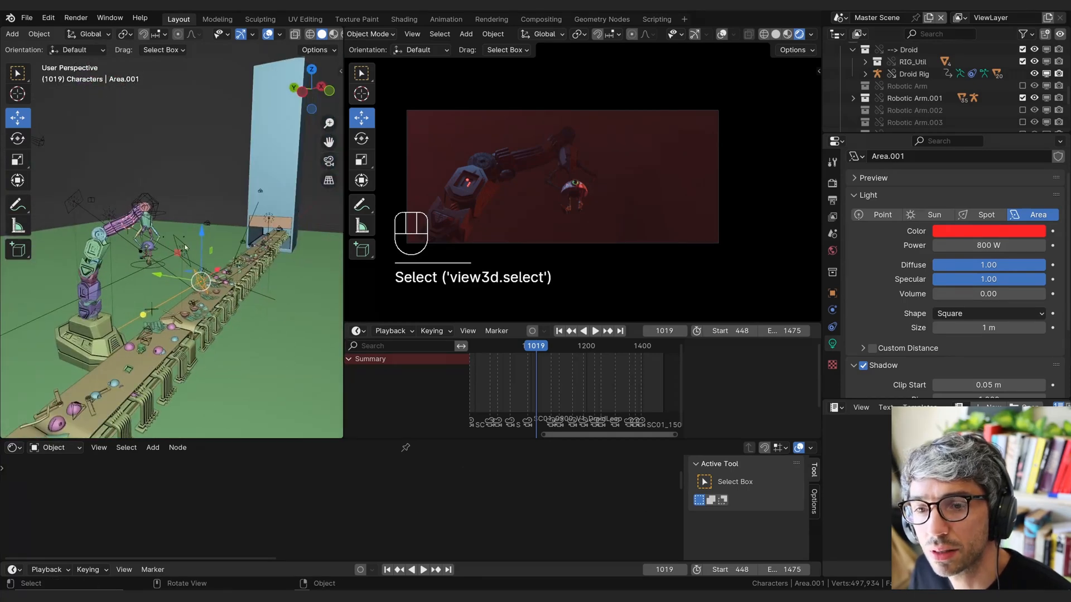
{"action": "key", "text": "g"}
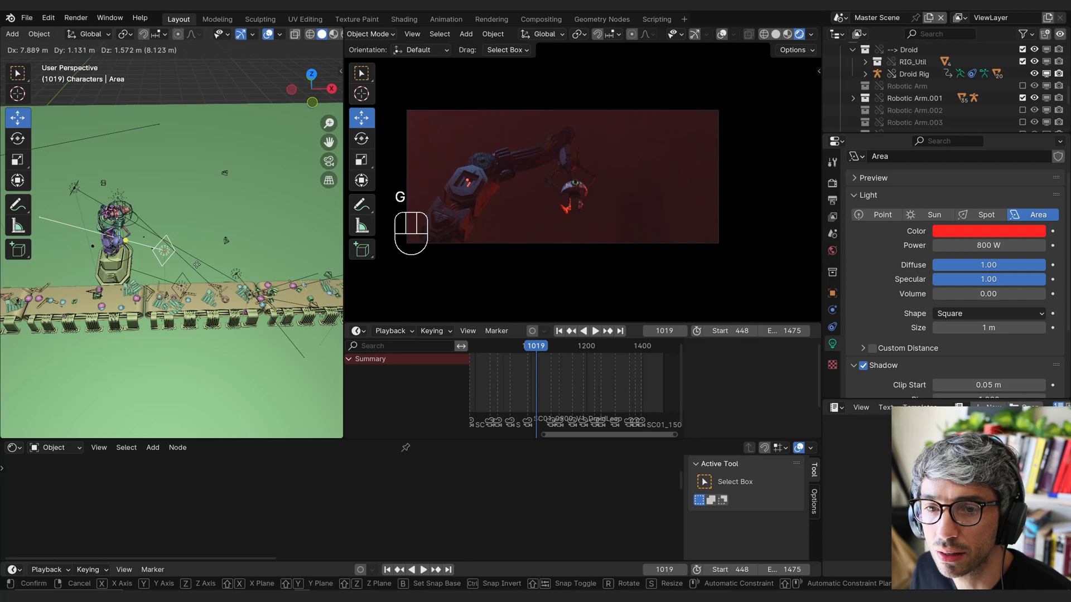
{"action": "key", "text": "g"}
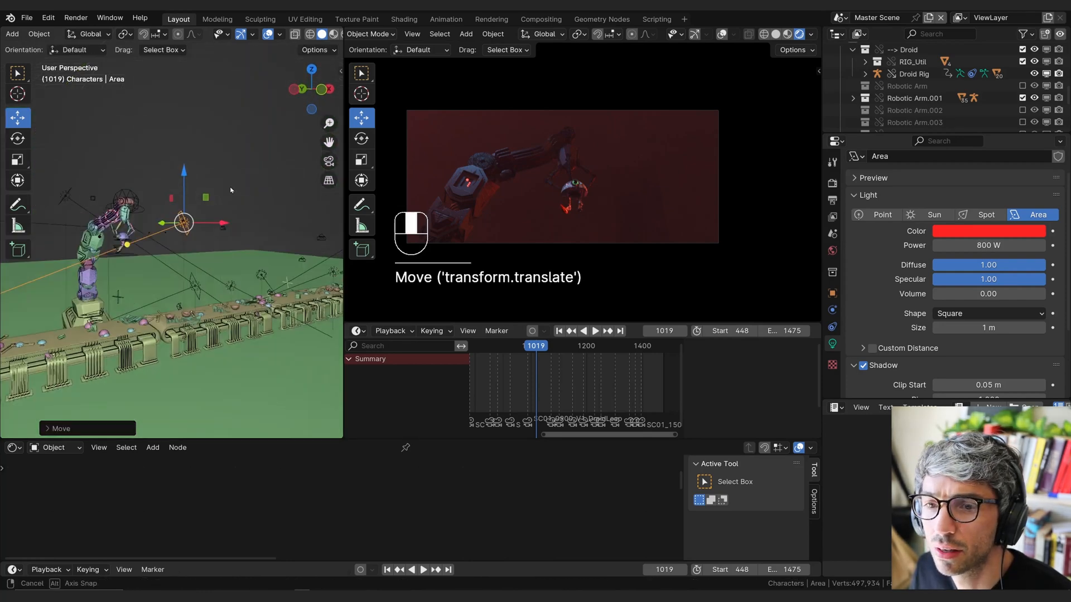
{"action": "key", "text": "r"}
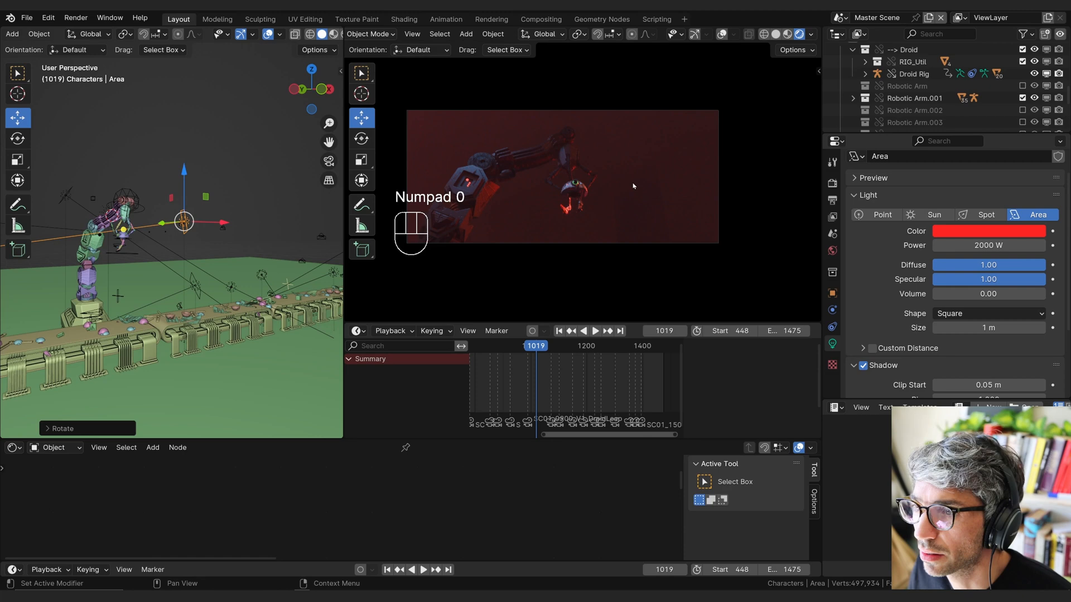
{"action": "key", "text": "g"}
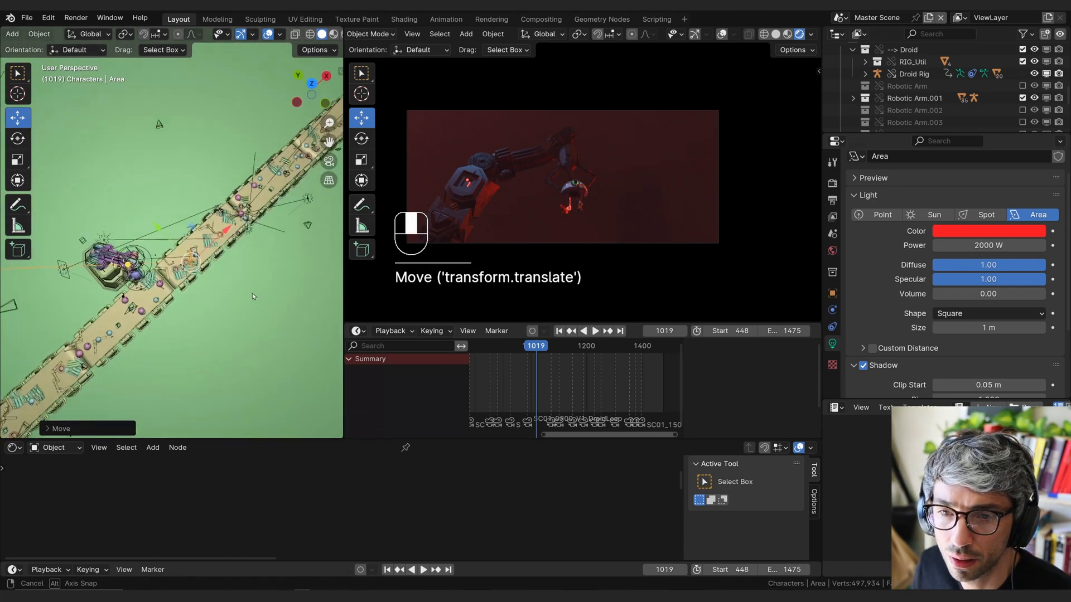
{"action": "key", "text": "r"}
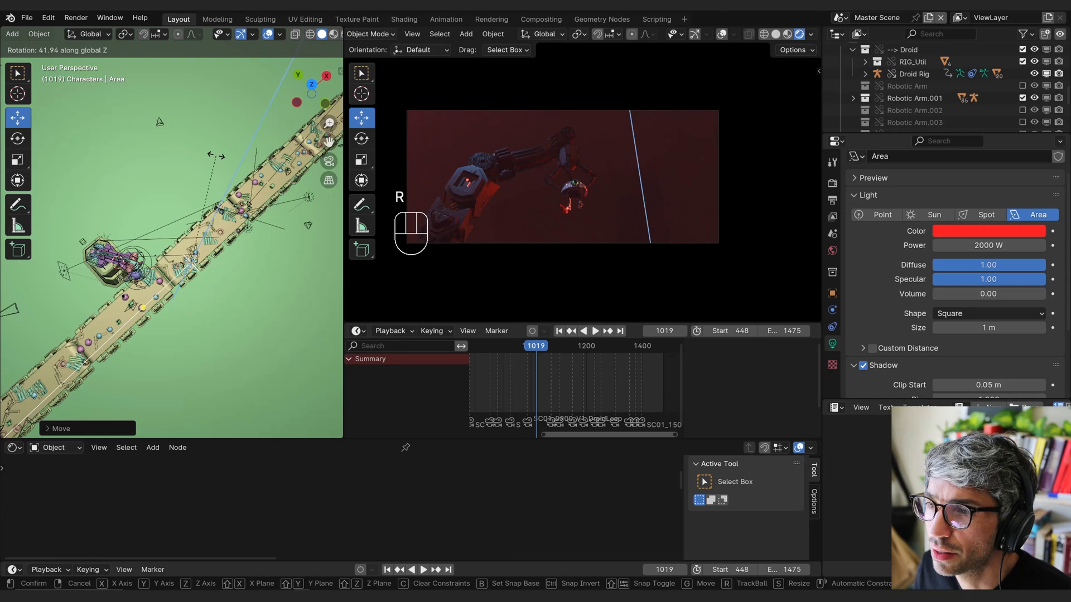
{"action": "key", "text": "r"}
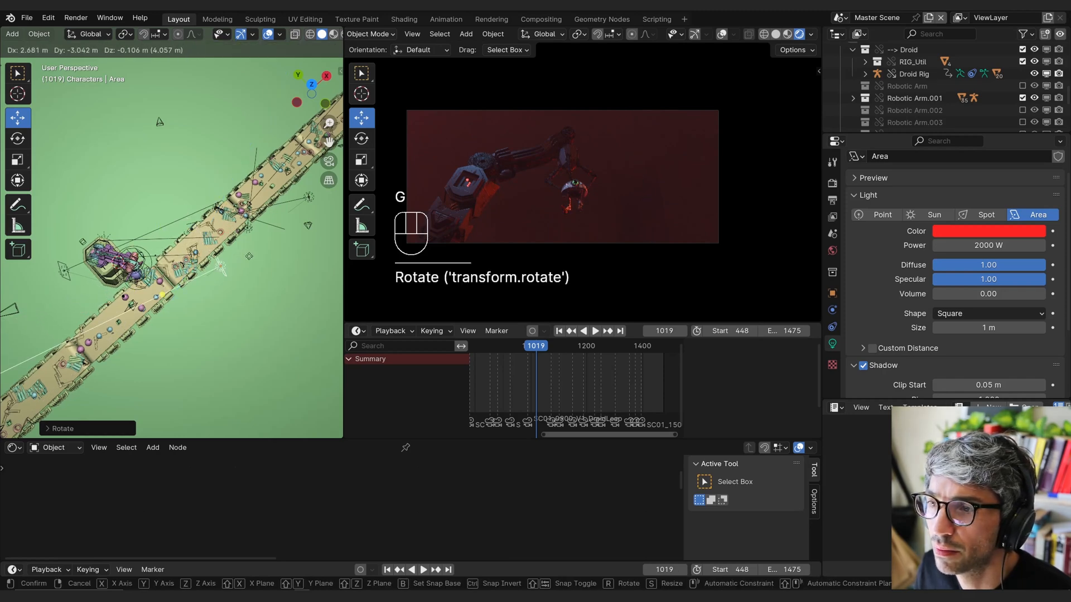
{"action": "key", "text": "g"}
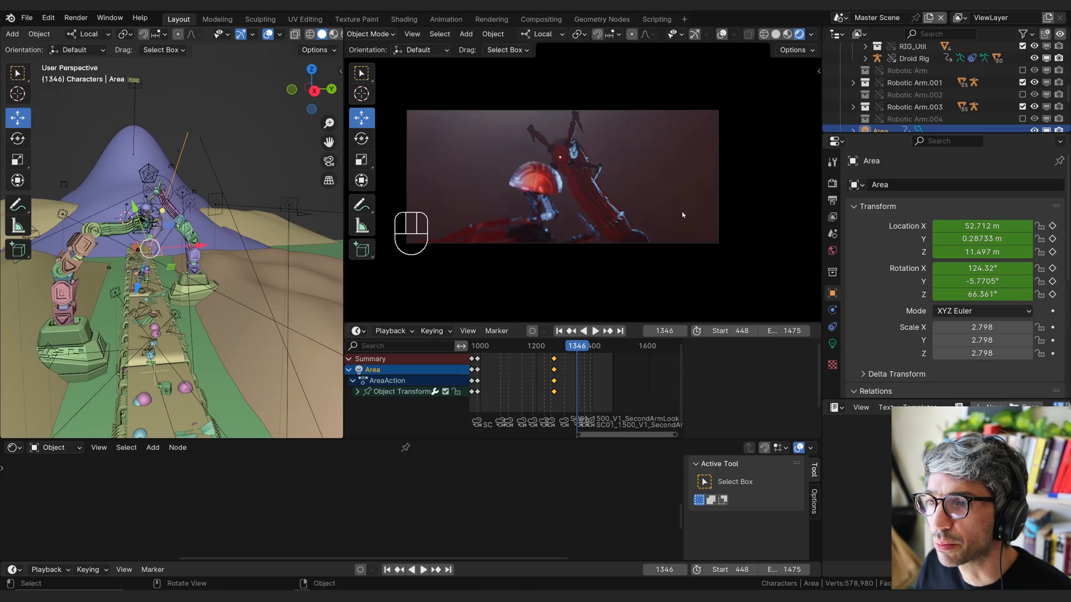
{"action": "left_click", "coordinate": [593, 331]}
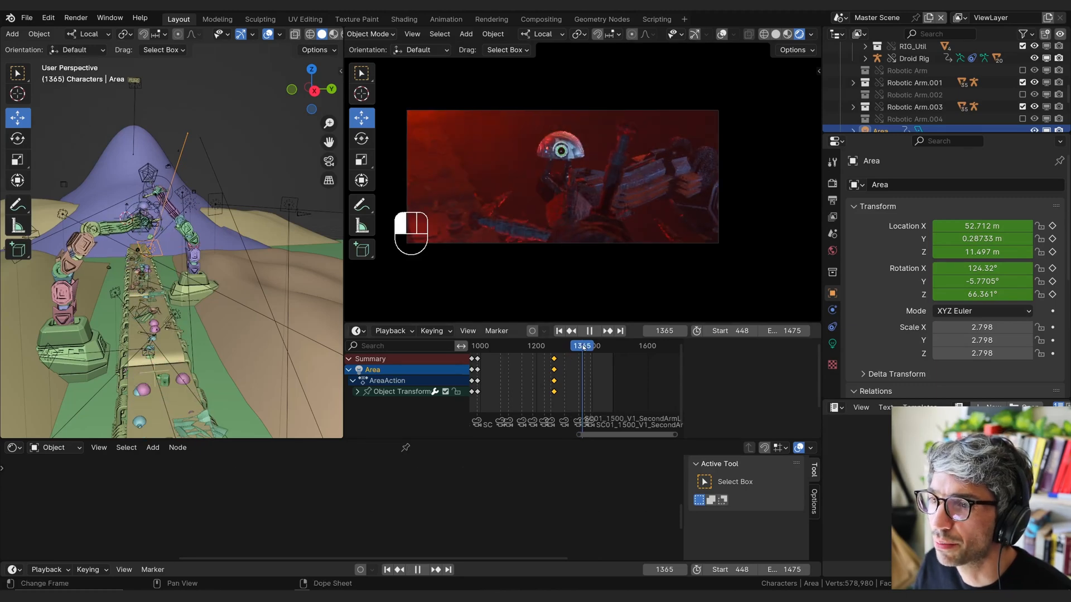
{"action": "key", "text": "space"}
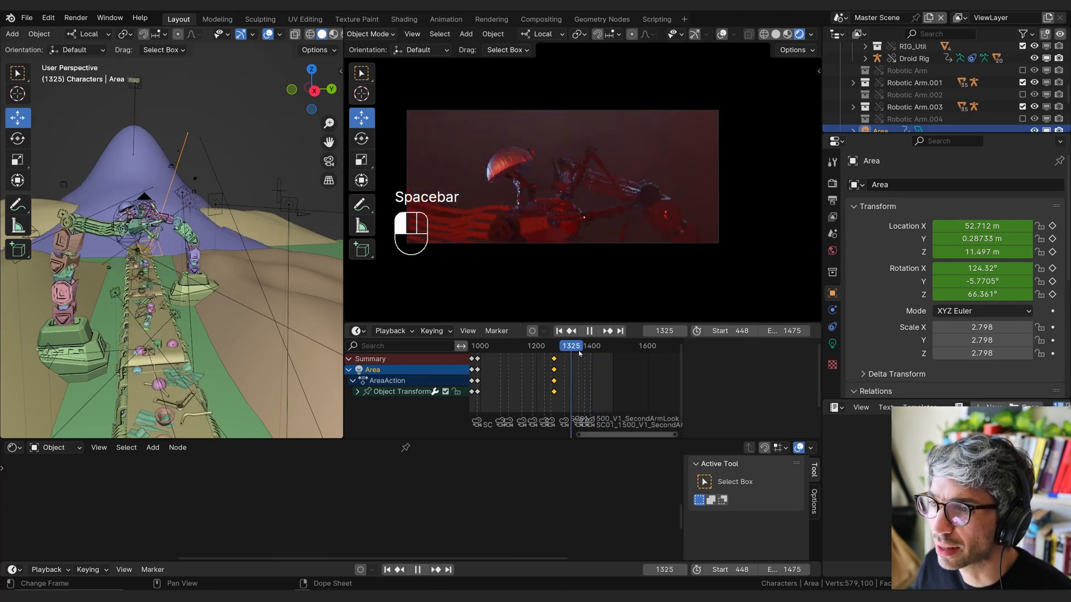
{"action": "key", "text": "space"}
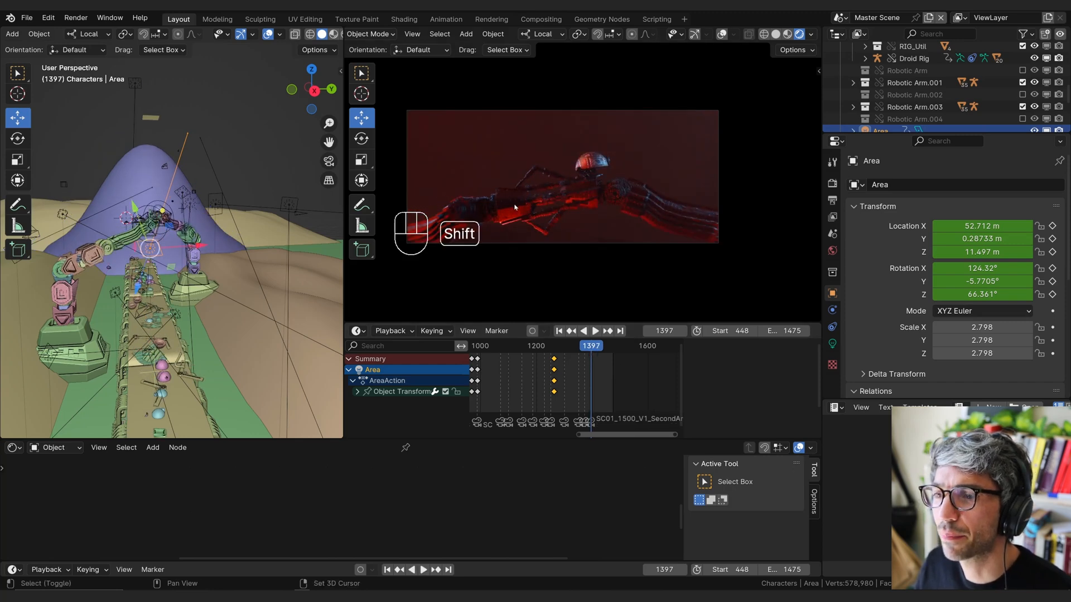
Add point light Point.016 behind the droid and raise its power to 5000 W.
{"action": "key", "text": "shift+a"}
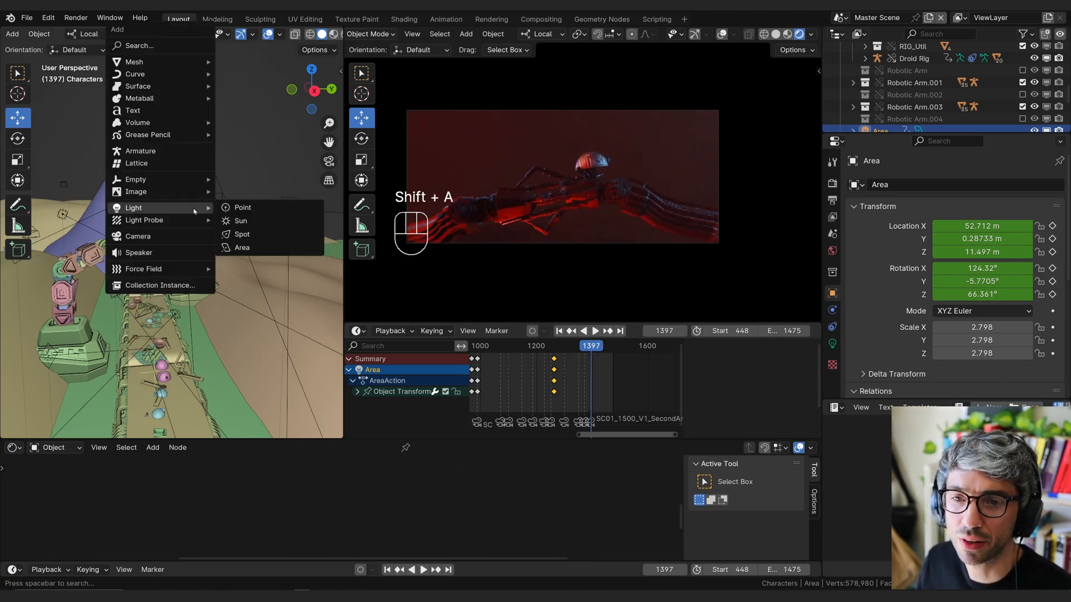
{"action": "left_click", "coordinate": [241, 207]}
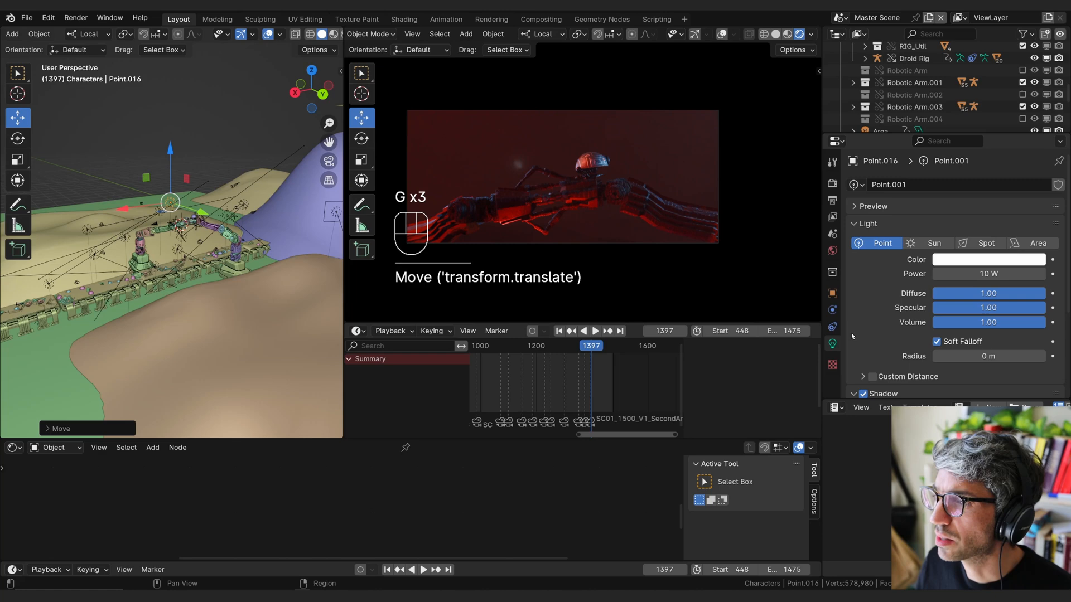
{"action": "double_click", "coordinate": [988, 322]}
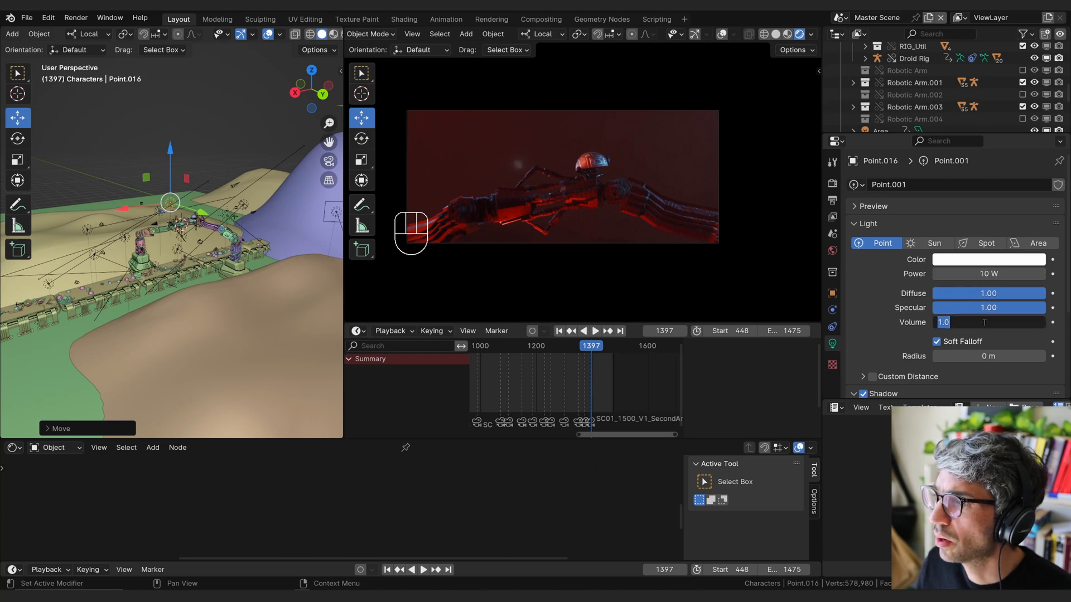
{"action": "type", "text": "500"}
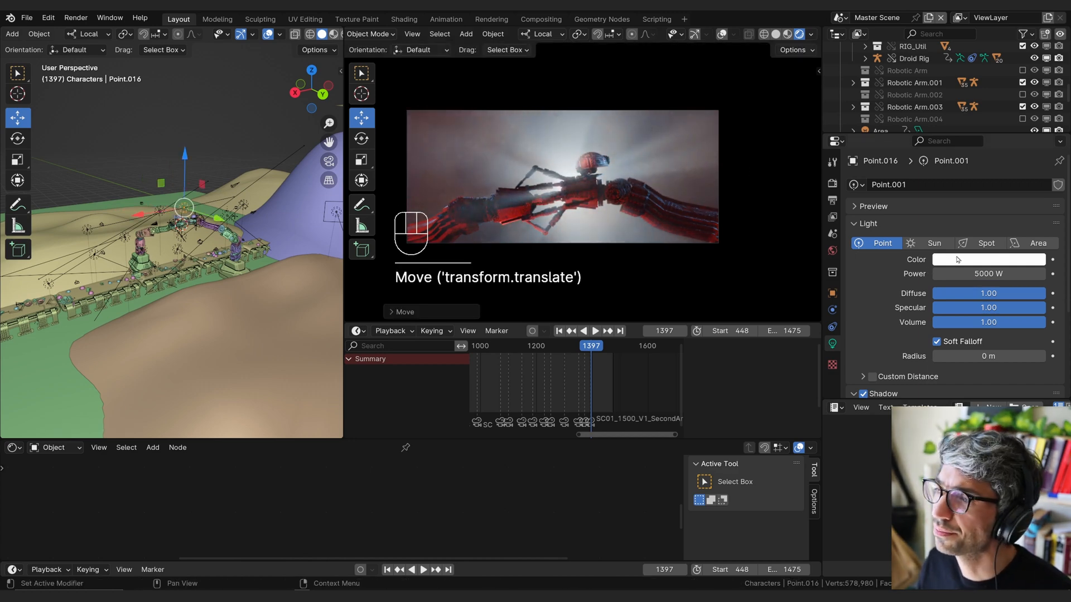
Drag Point.016's colour wheel toward light blue.
{"action": "left_click", "coordinate": [987, 259]}
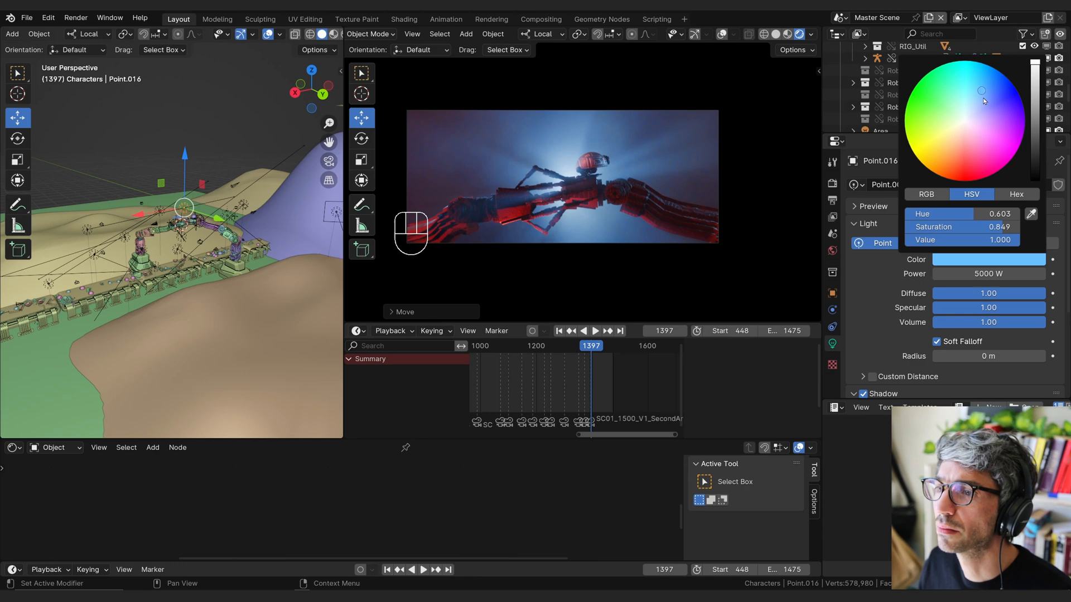
{"action": "left_click_drag", "start_coordinate": [982, 91], "coordinate": [974, 101]}
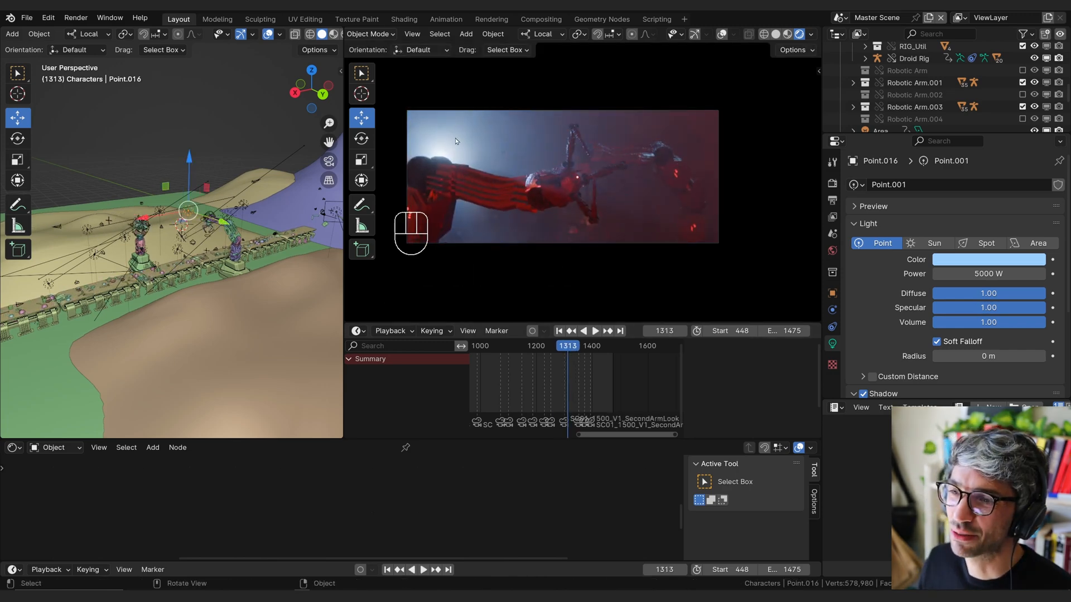
Play and stop the blue-backlit launch shot, reviewing it before frame 1302.
{"action": "key", "text": "space"}
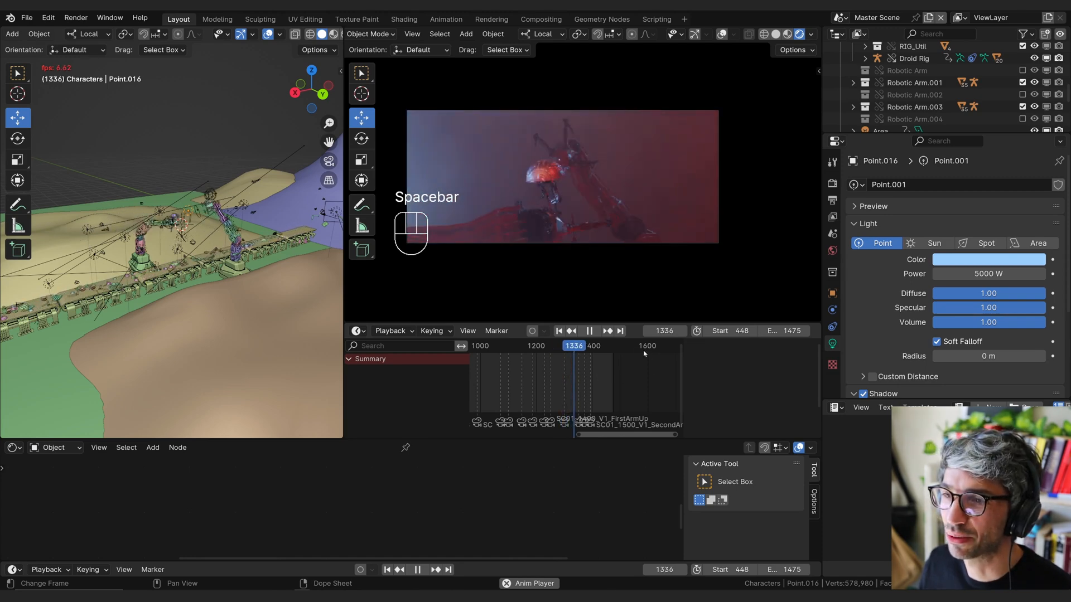
{"action": "key", "text": "space"}
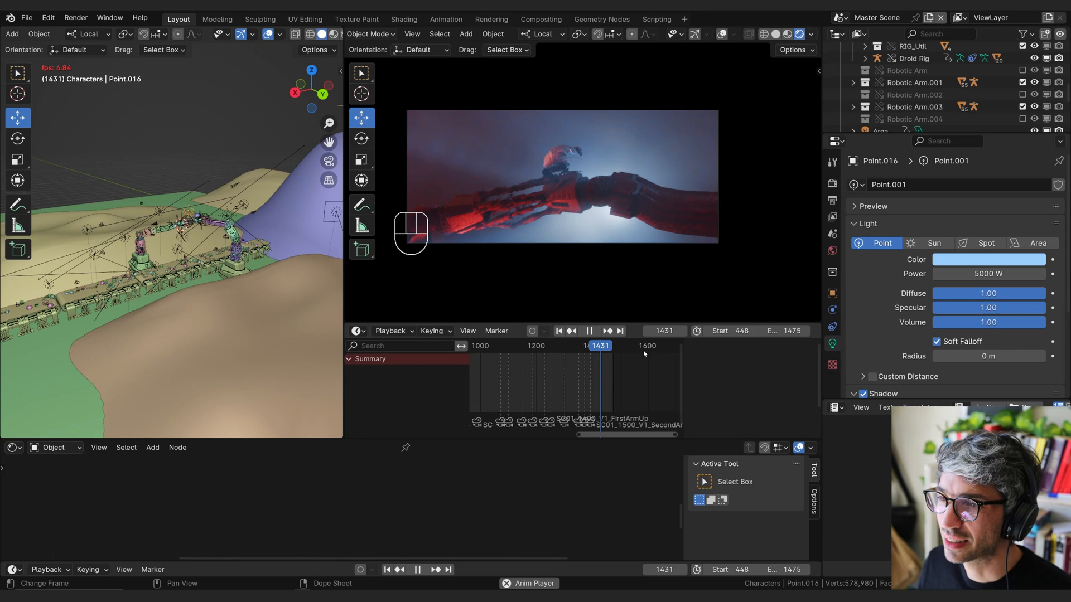
{"action": "key", "text": "space"}
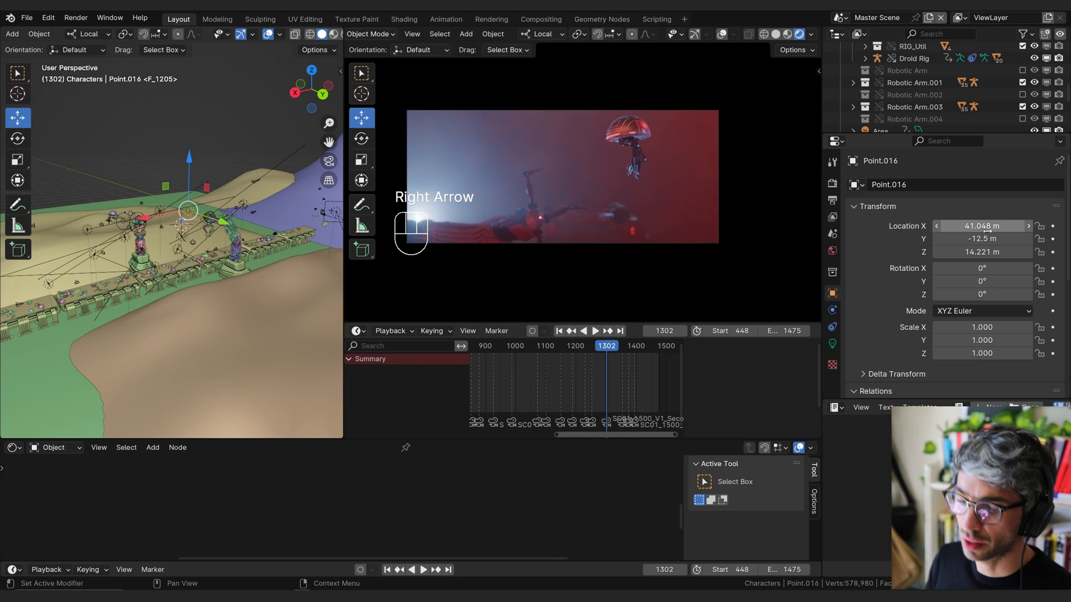
Keyframe Point.016's location at frame 1302, undo the stray rotation key, and lower it.
{"action": "key", "text": "i"}
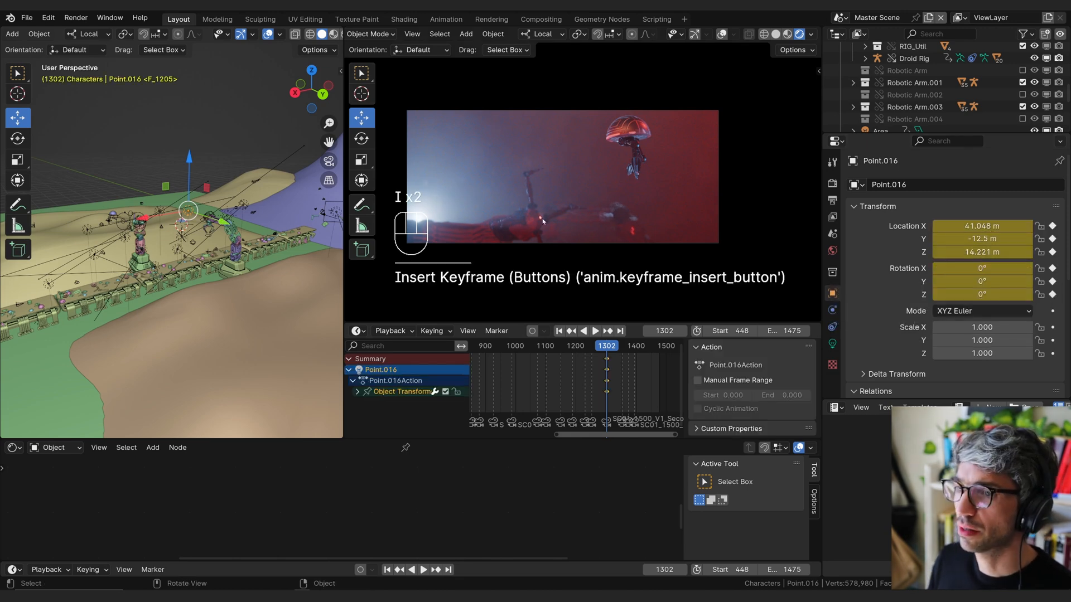
{"action": "key", "text": "ctrl+z"}
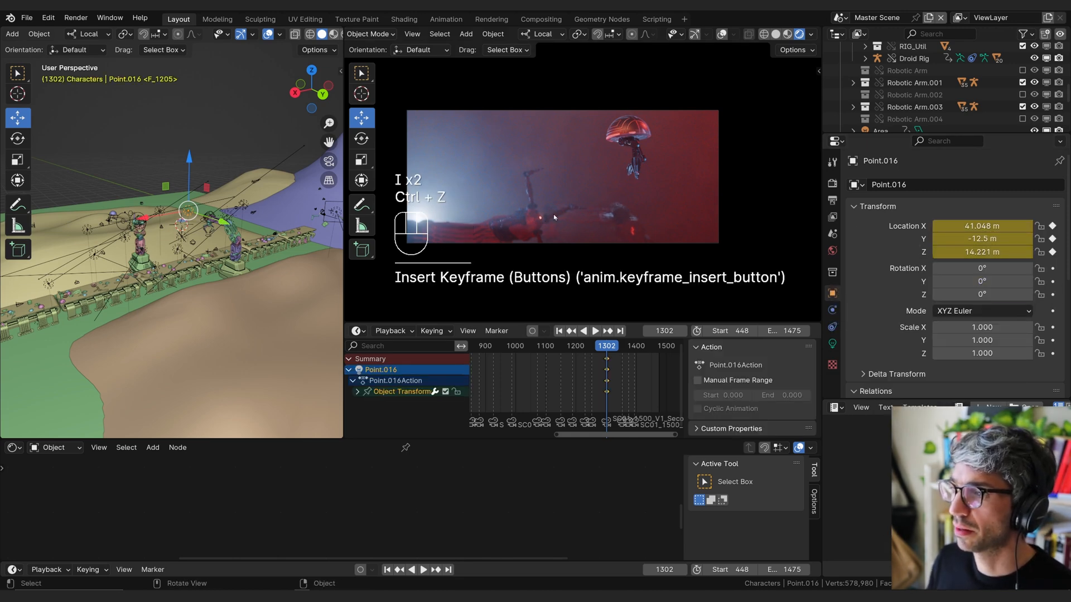
{"action": "key", "text": "g"}
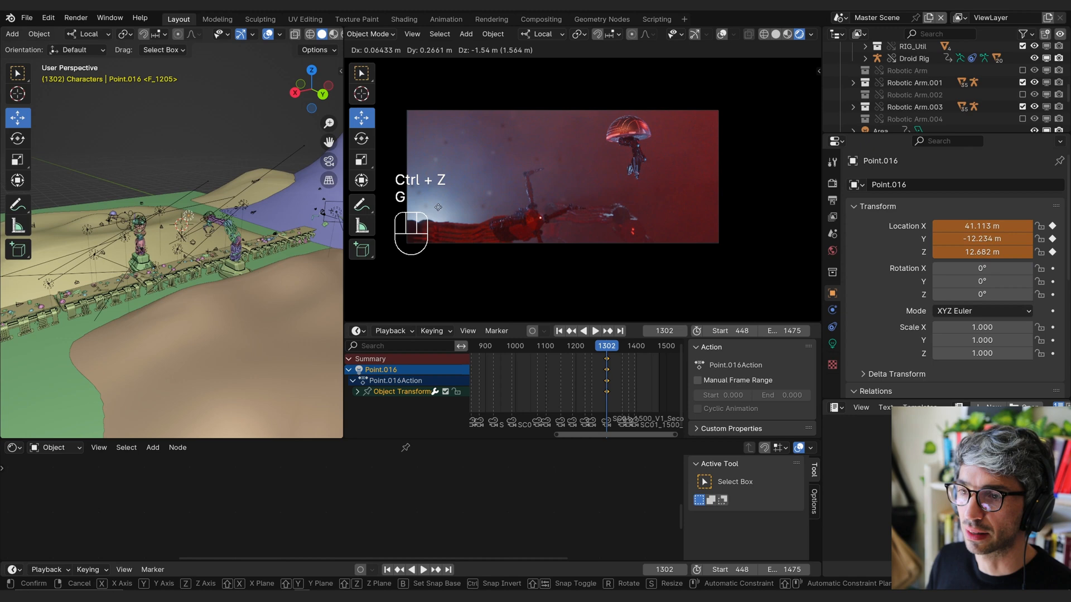
{"action": "mouse_move", "coordinate": [512, 212]}
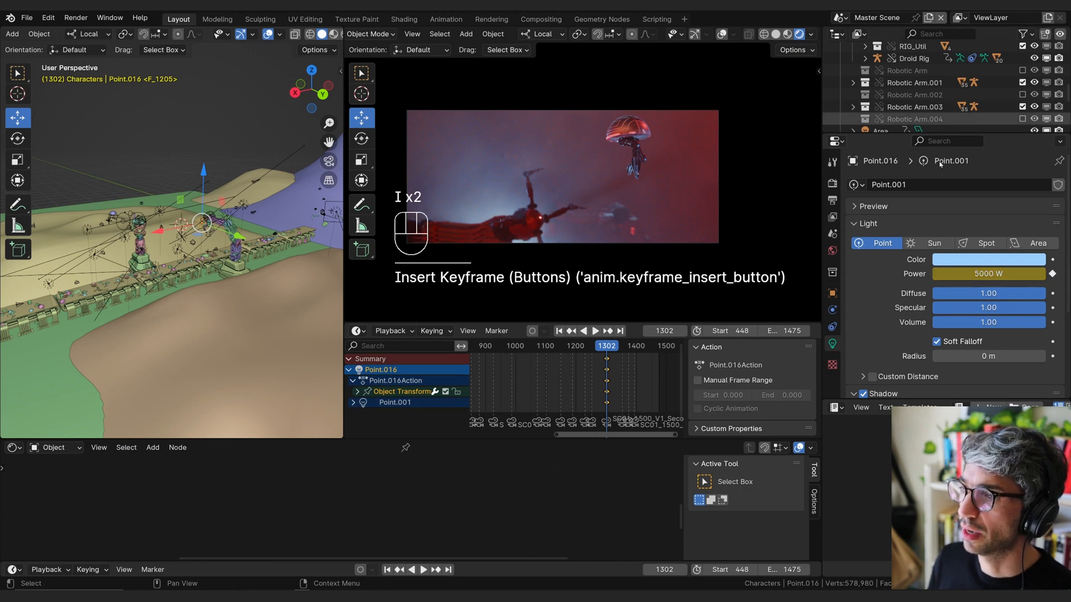
Step through the launch frames to place Point.016 keyframes at 1302 and 1393.
{"action": "key", "text": "Left"}
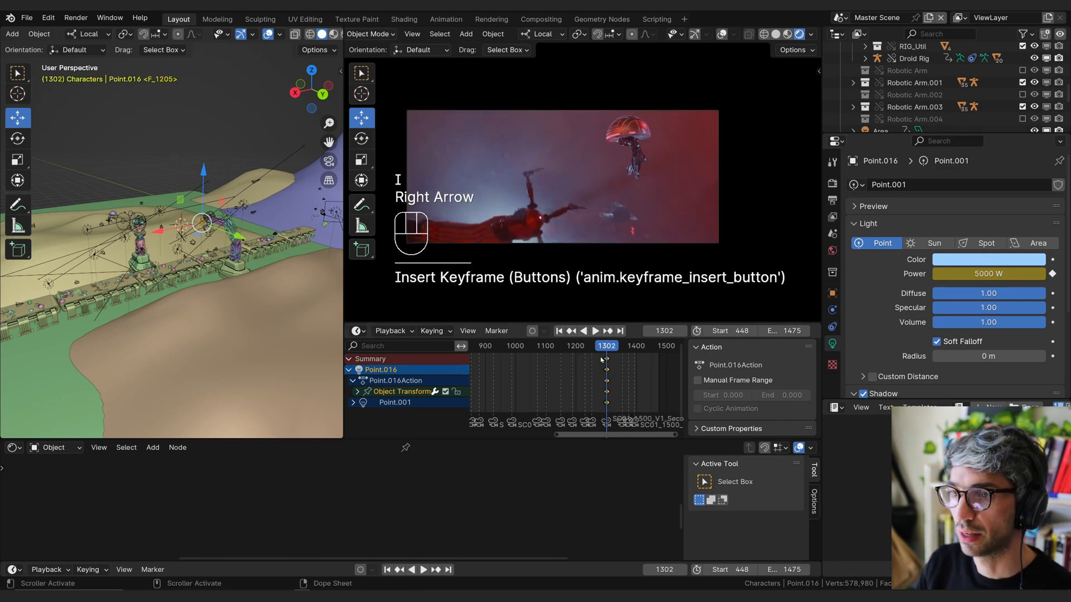
{"action": "key", "text": "Right"}
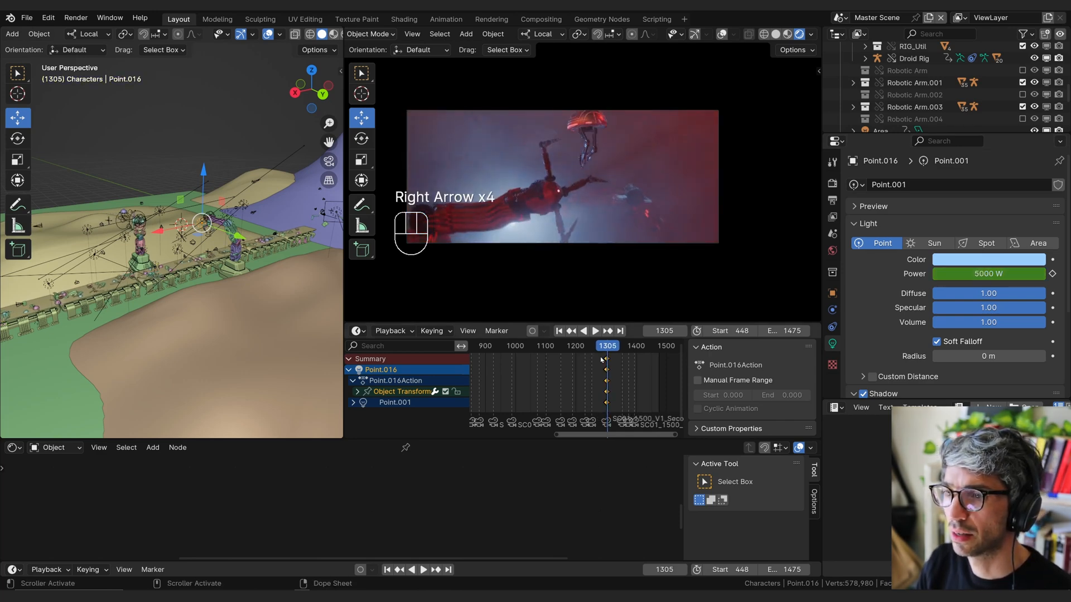
{"action": "key", "text": "Right"}
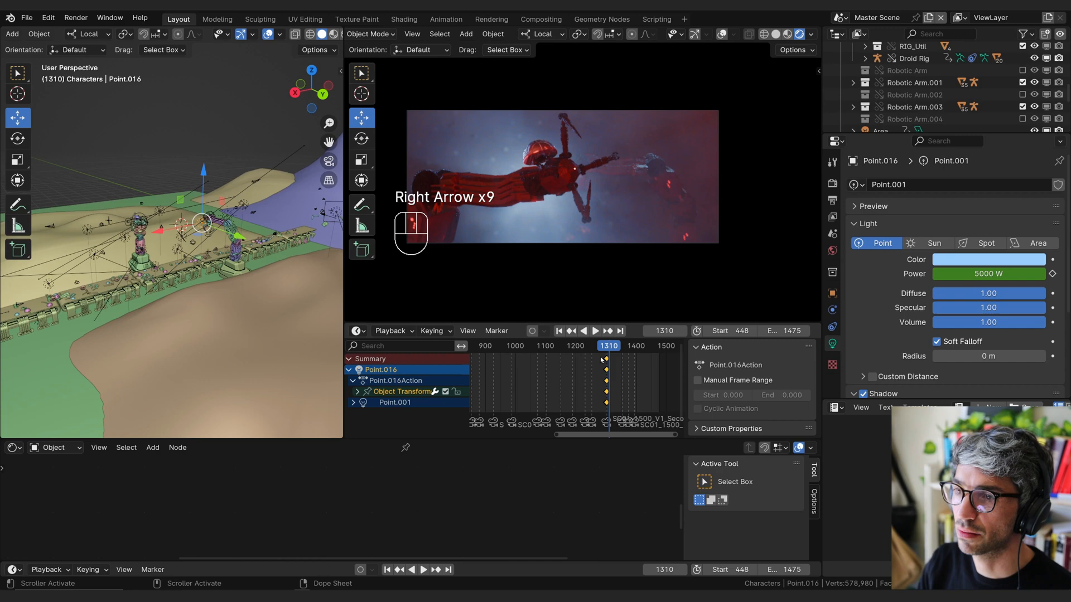
{"action": "key", "text": "Right"}
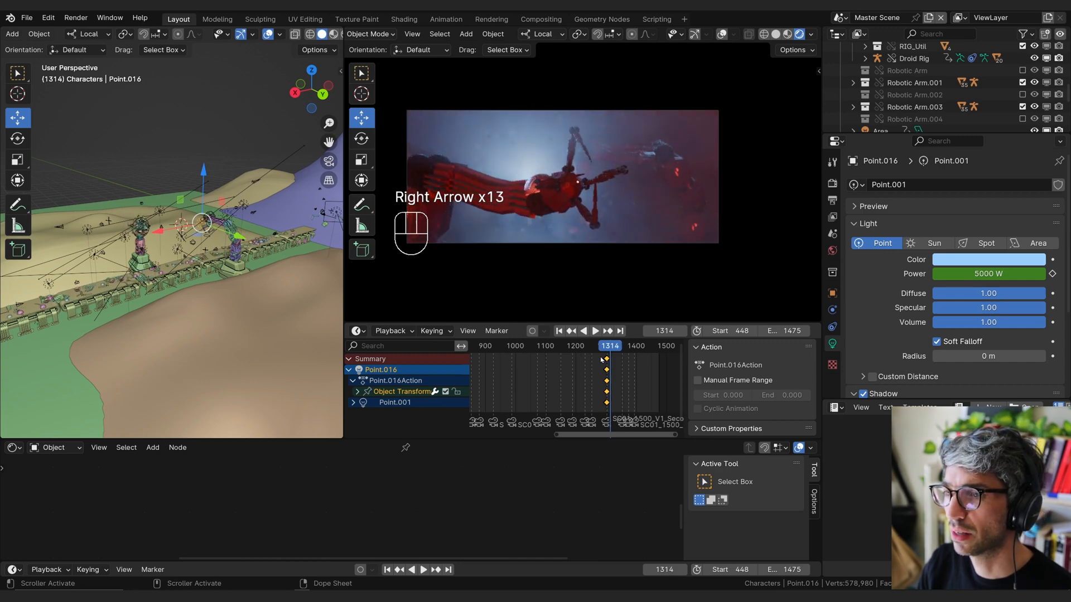
{"action": "key", "text": "Right"}
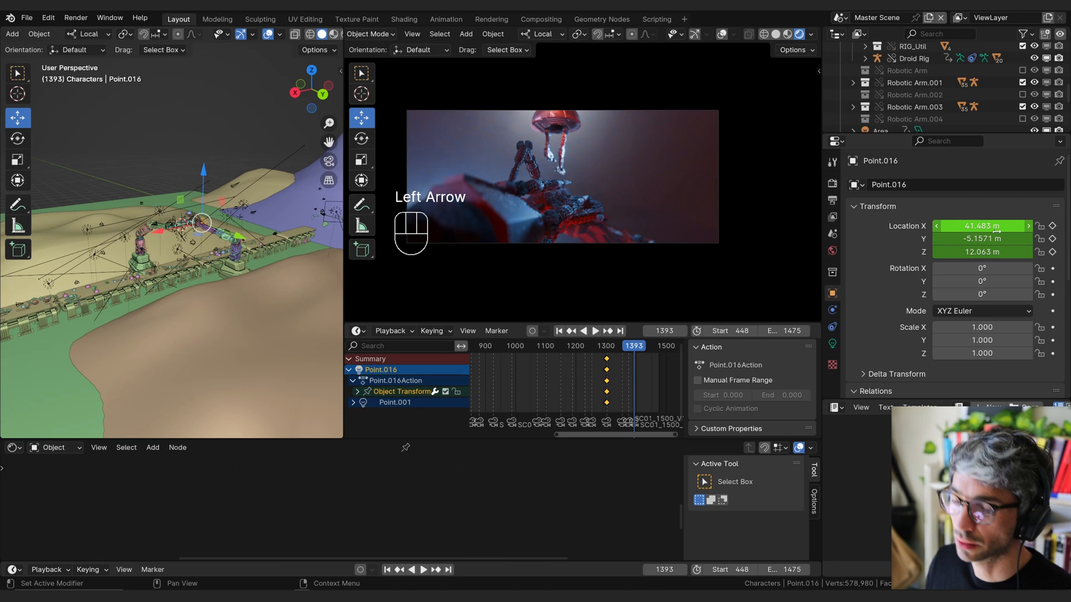
{"action": "key", "text": "right"}
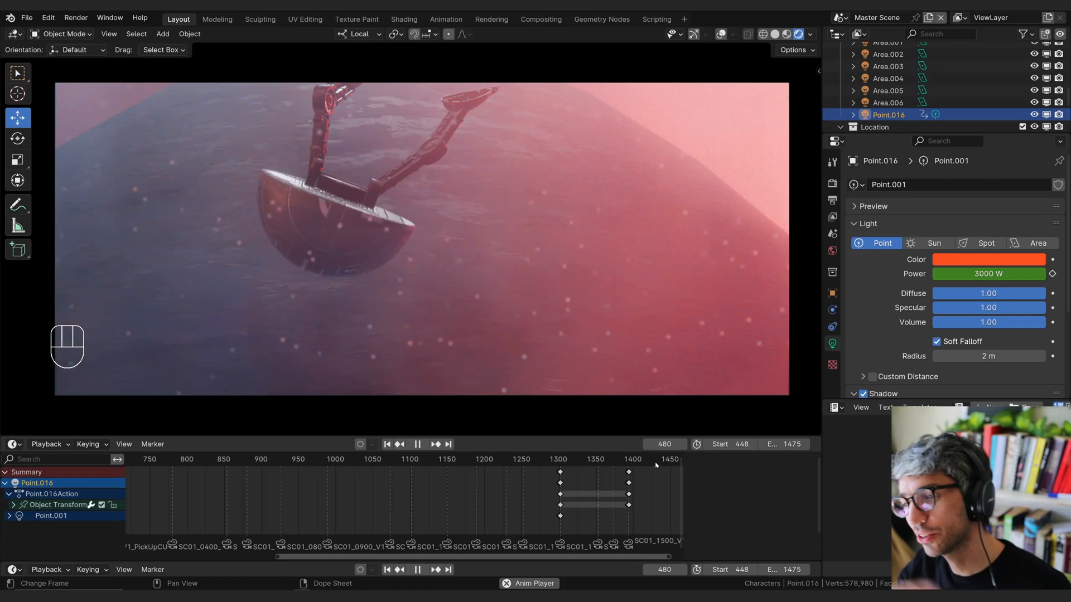
Start playback and drag the Hatch Area Light's colour wheel toward a lighter blue.
{"action": "key", "text": "space"}
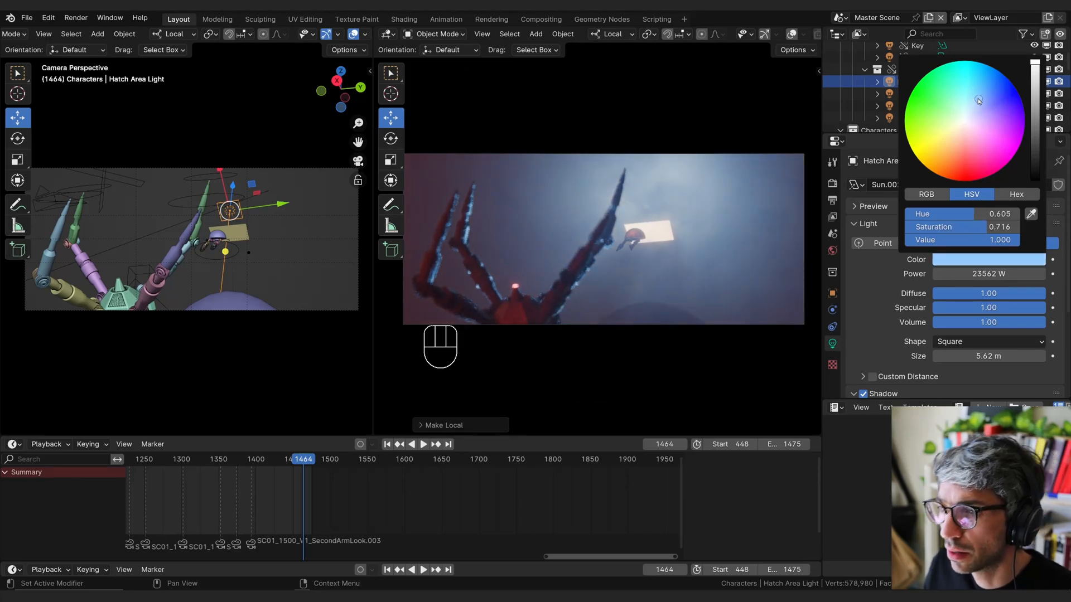
{"action": "left_click_drag", "start_coordinate": [977, 101], "coordinate": [978, 96]}
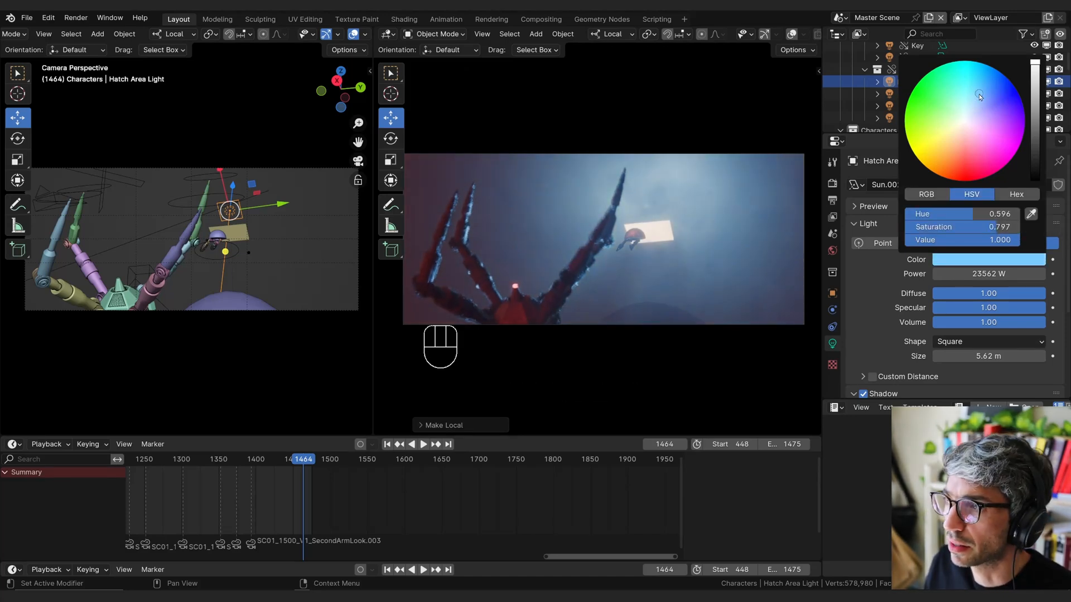